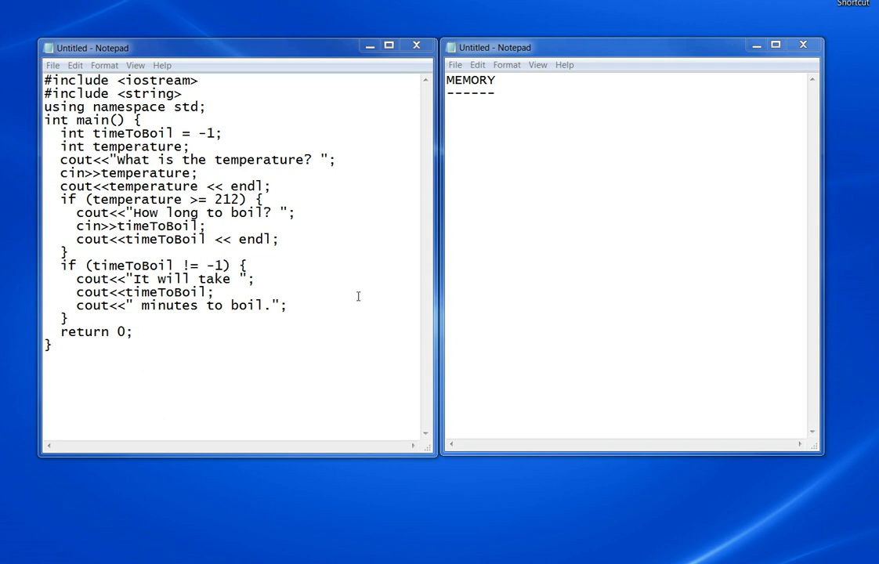
{"action": "mouse_move", "coordinate": [536, 272]}
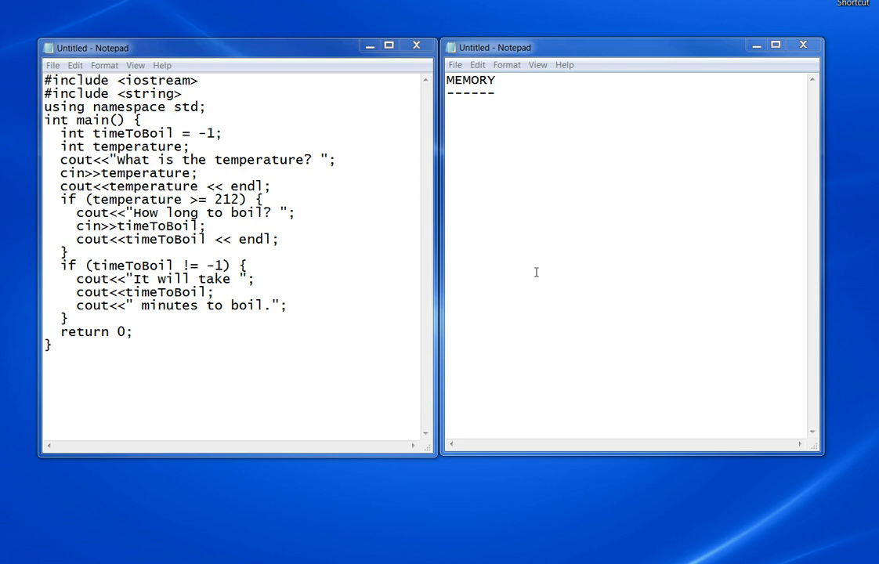
{"action": "mouse_move", "coordinate": [529, 260]}
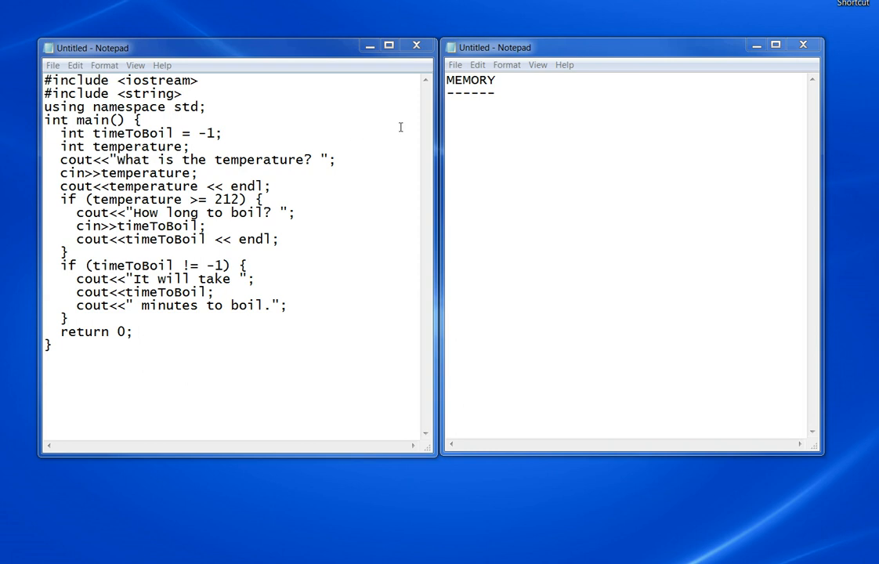
{"action": "mouse_move", "coordinate": [703, 198]}
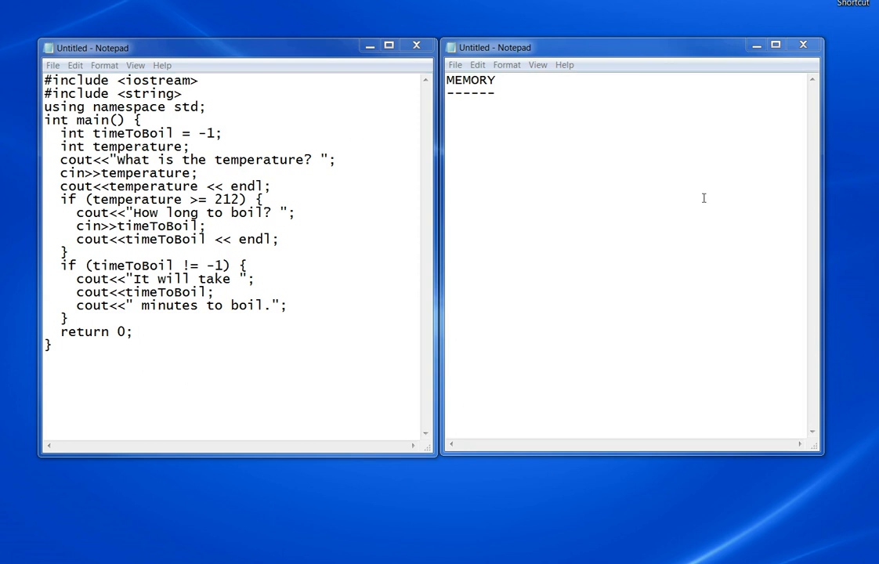
{"action": "mouse_move", "coordinate": [570, 151]}
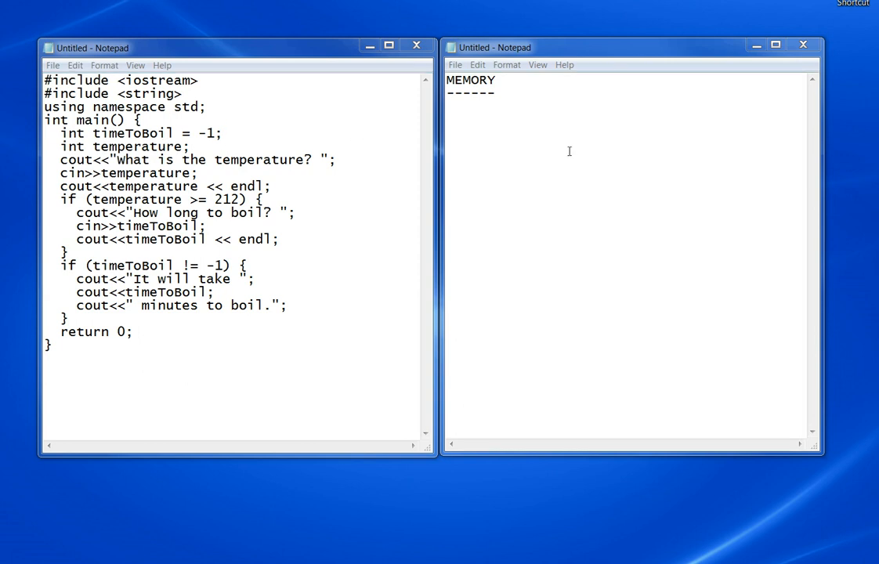
{"action": "mouse_move", "coordinate": [474, 122]}
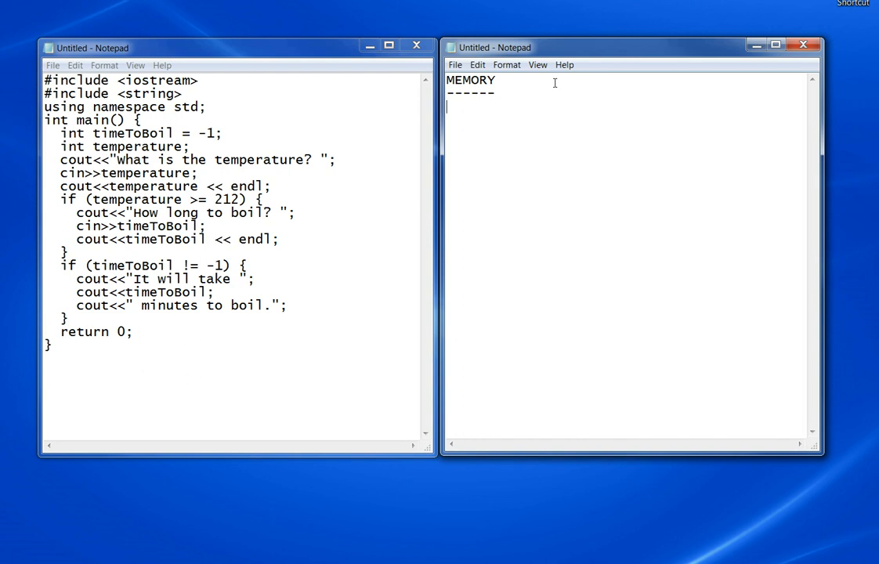
Mark the 'int timeToBoil = -1;' declaration line in the program code.
{"action": "left_click", "coordinate": [167, 116]}
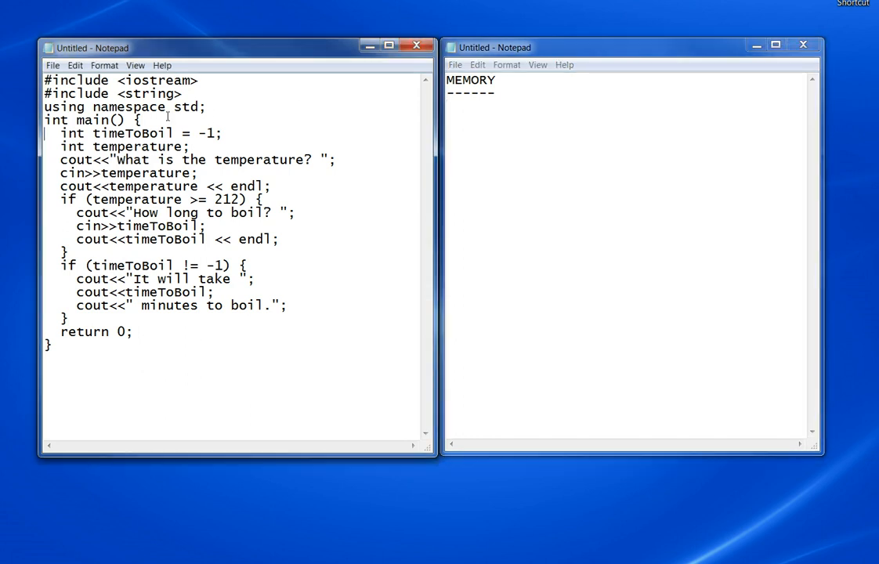
{"action": "left_click_drag", "start_coordinate": [44, 120], "coordinate": [143, 120]}
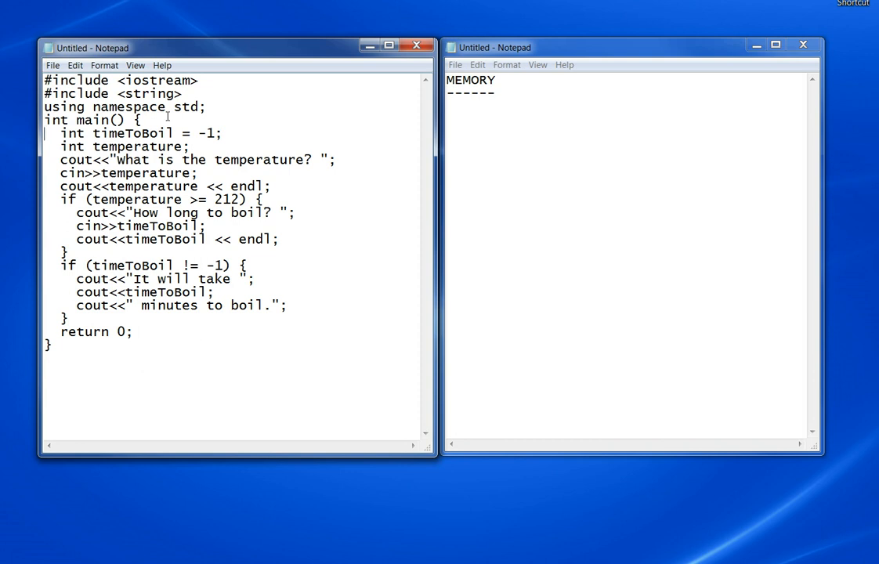
{"action": "left_click_drag", "start_coordinate": [61, 132], "coordinate": [222, 132]}
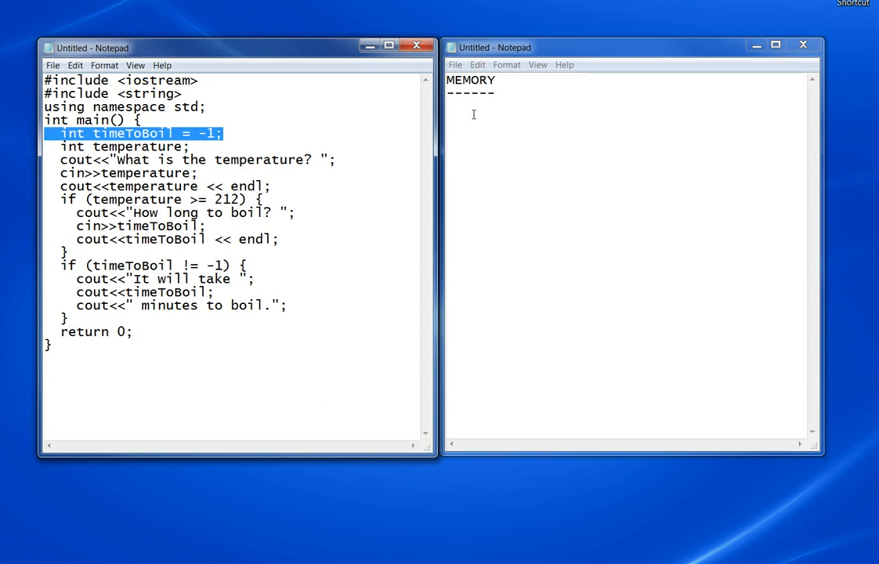
{"action": "mouse_move", "coordinate": [241, 138]}
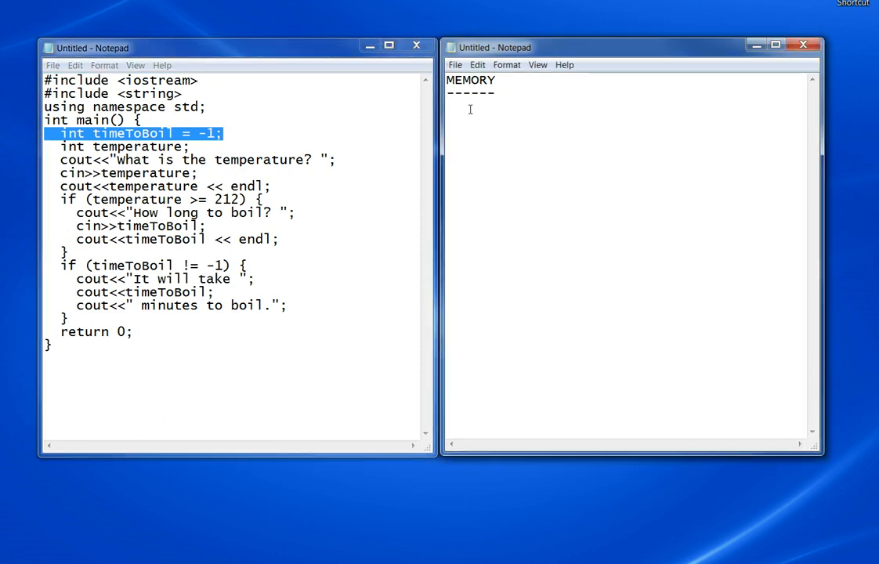
Write (int), timeToBoil and -1 on separate lines under MEMORY.
{"action": "type", "text": "(i"}
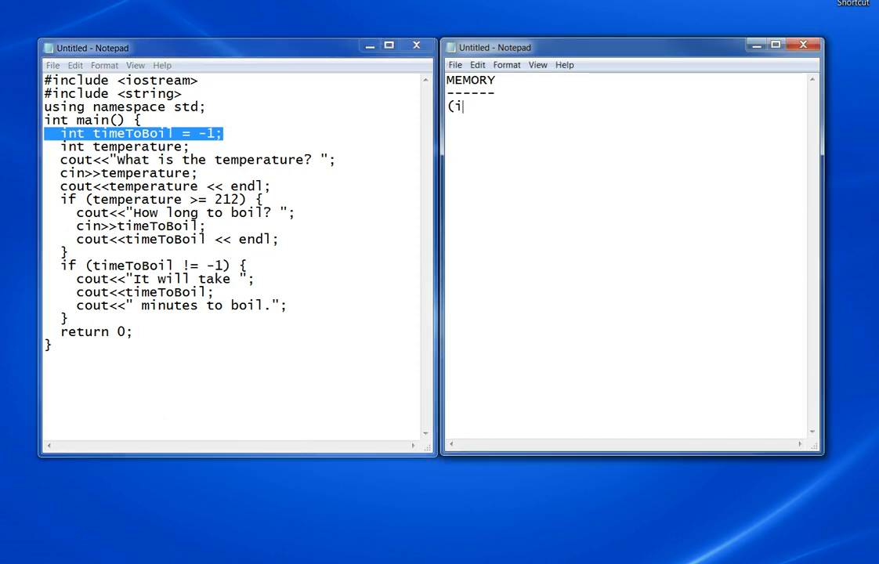
{"action": "type", "text": "nt) ti"}
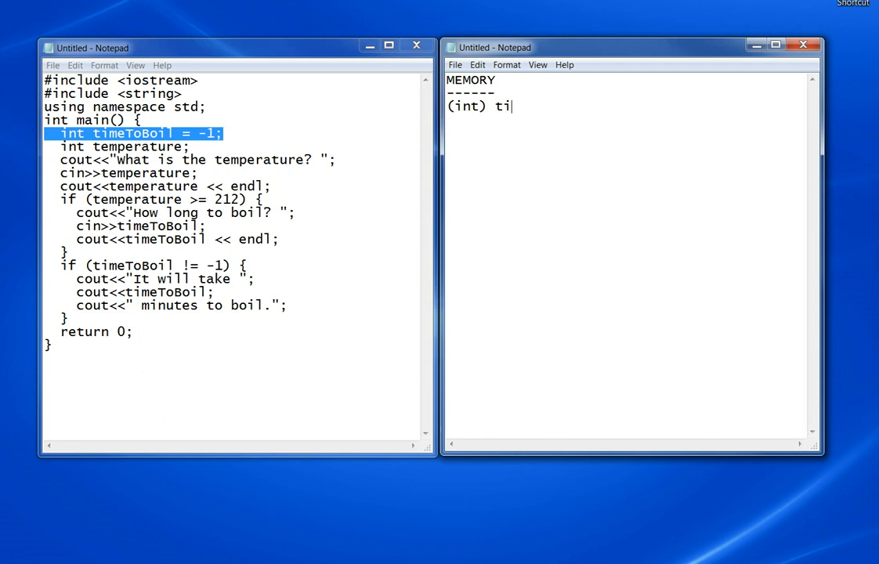
{"action": "type", "text": "meToBoil"}
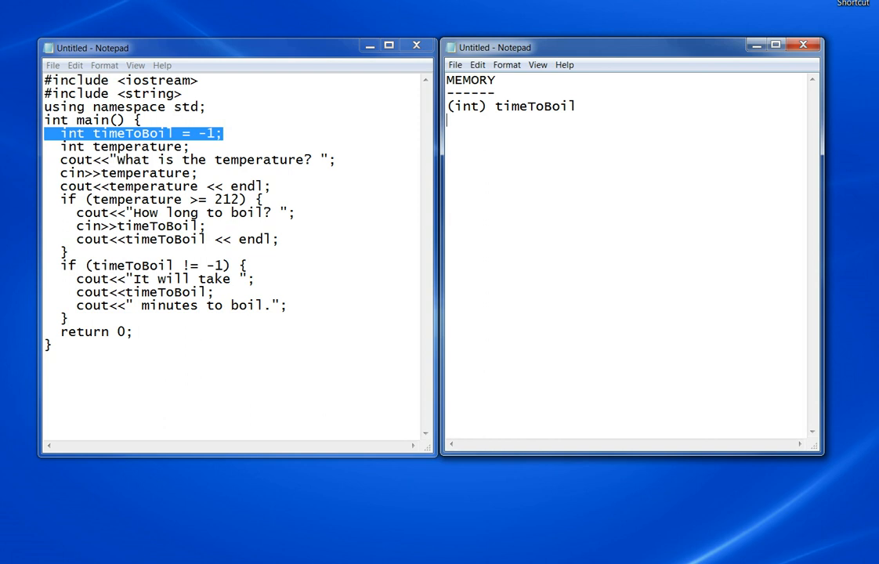
{"action": "type", "text": "-1"}
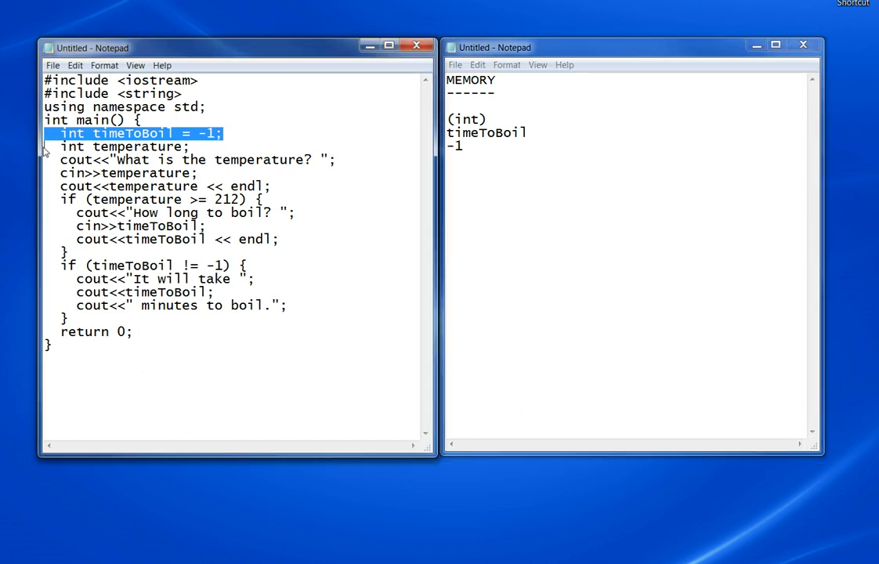
Mark 'int temperature;' and write (int), temperature and ????? under MEMORY.
{"action": "left_click_drag", "start_coordinate": [223, 133], "coordinate": [192, 146]}
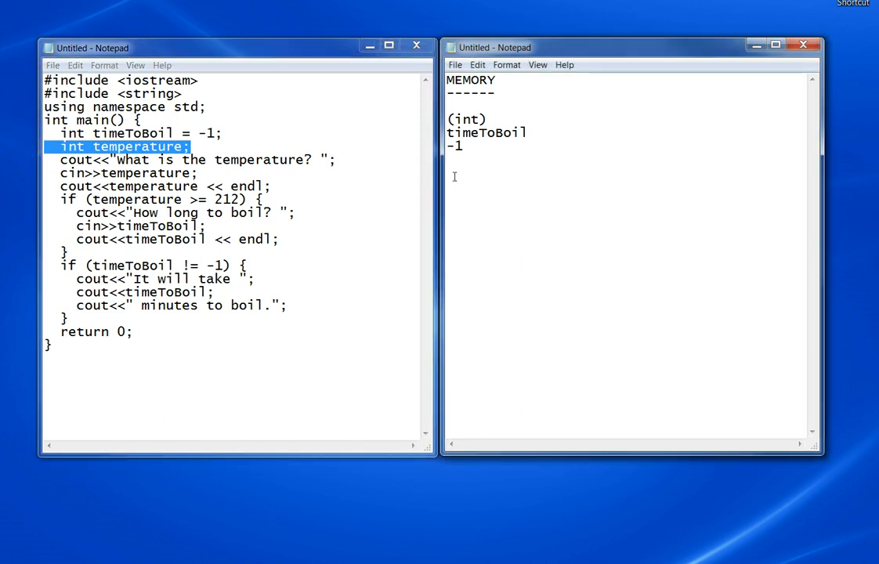
{"action": "type", "text": "("}
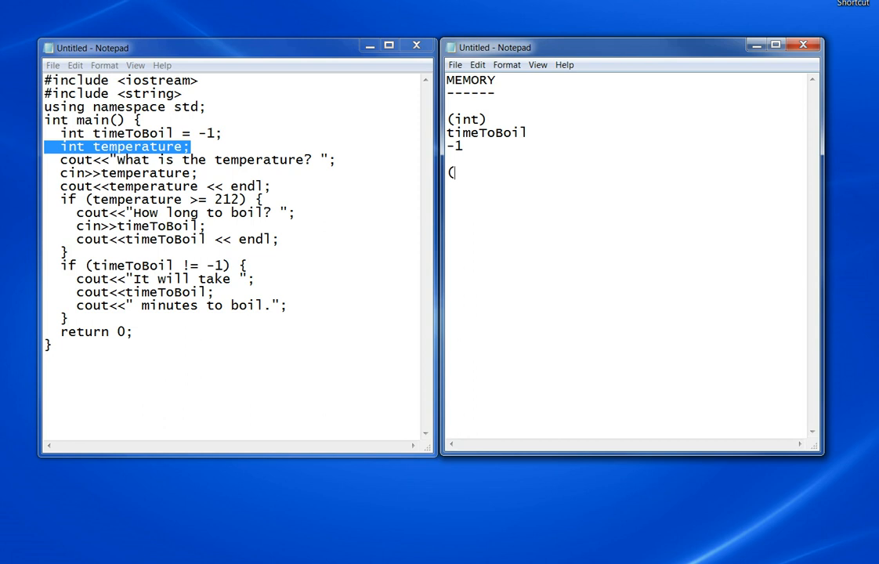
{"action": "type", "text": "int)"}
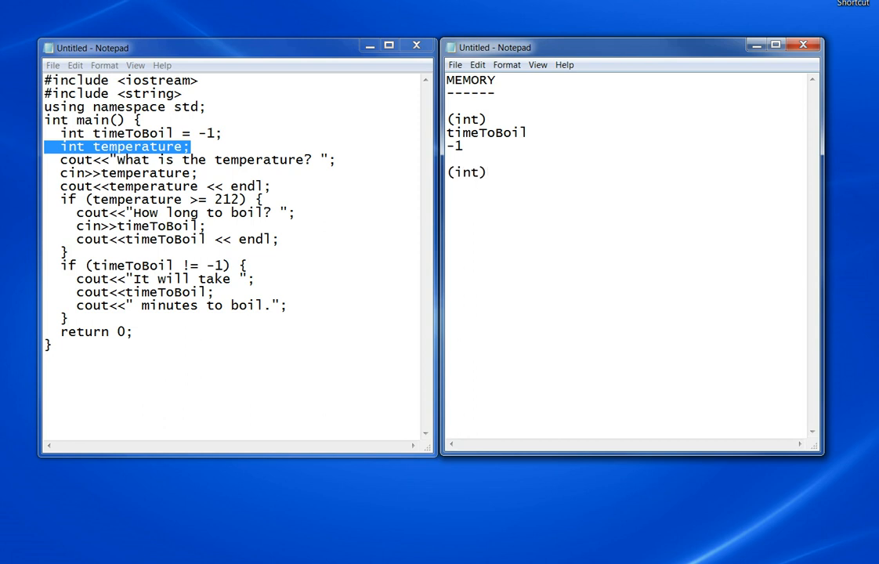
{"action": "type", "text": "tem"}
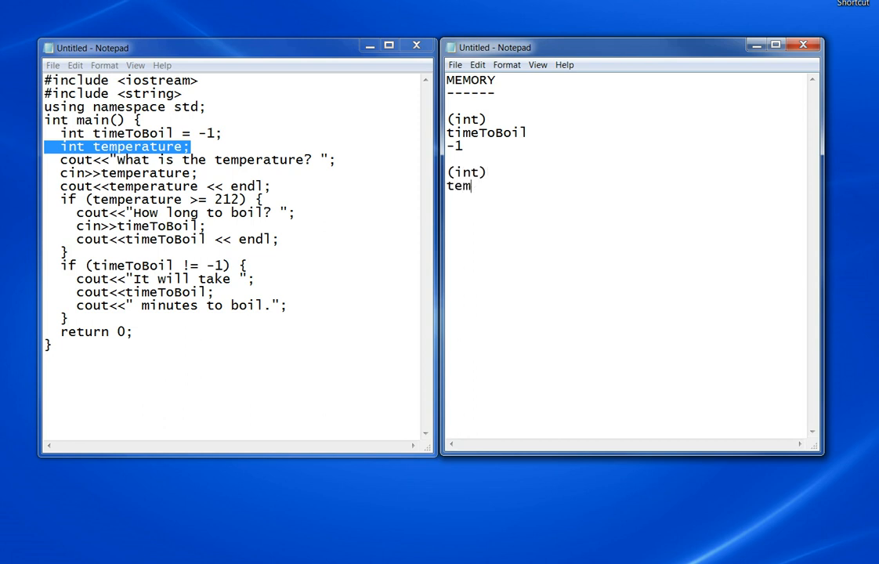
{"action": "type", "text": "perature"}
{"action": "type", "text": "?????"}
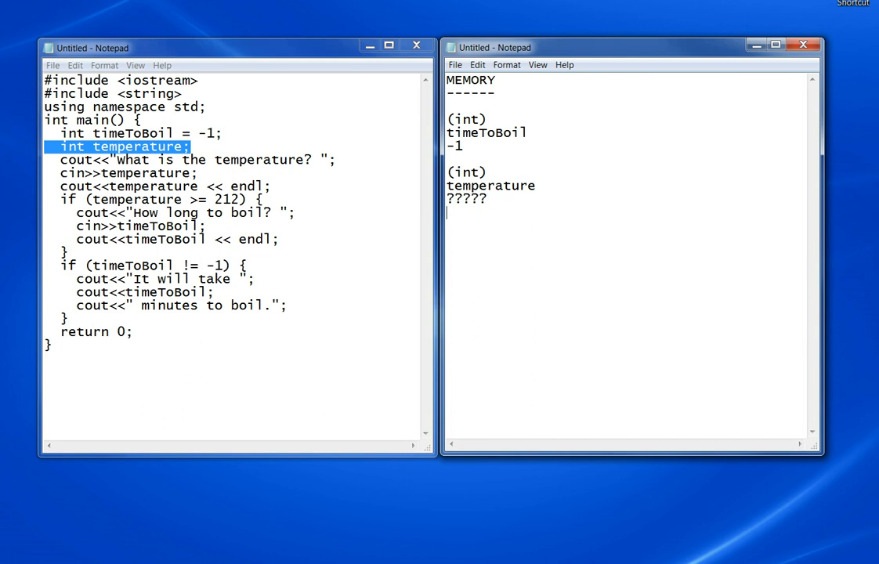
{"action": "mouse_move", "coordinate": [495, 217]}
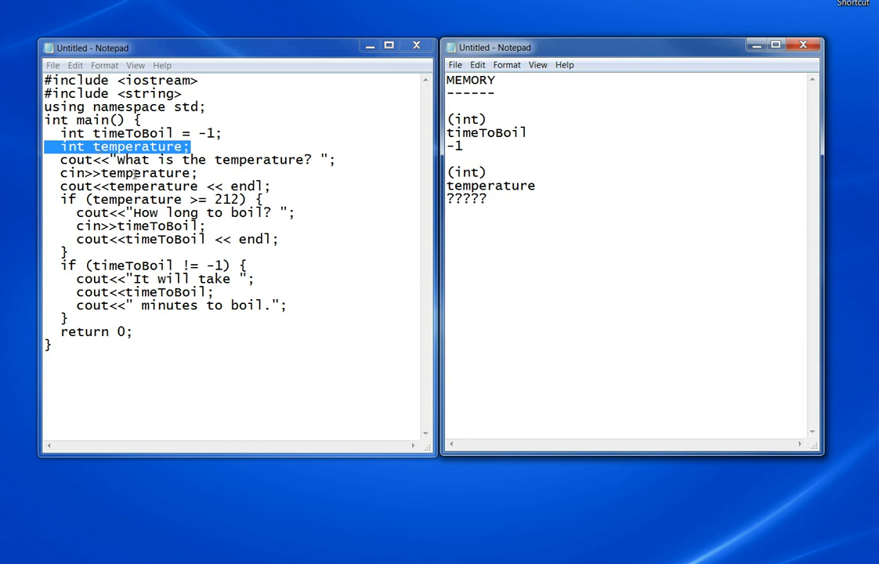
{"action": "mouse_move", "coordinate": [458, 203]}
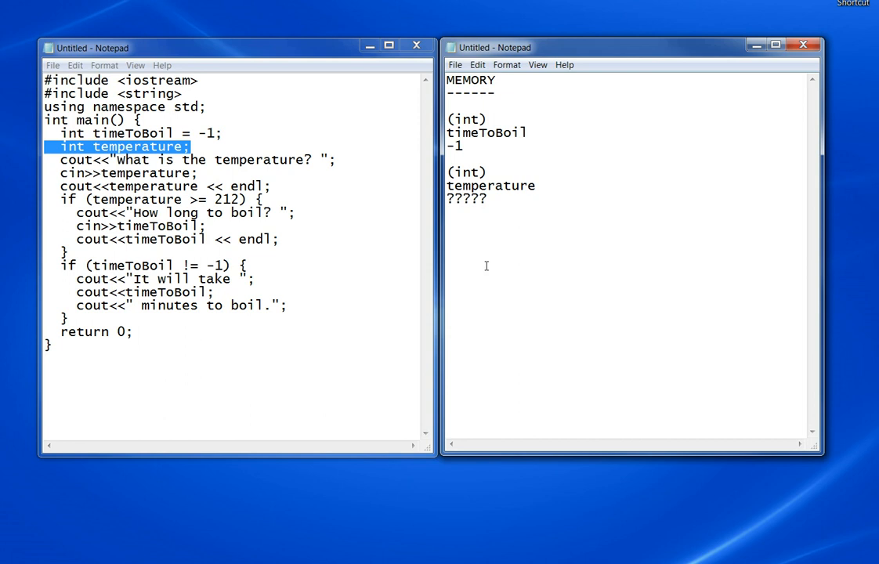
Add an OUTPUT heading and the first printed line 'What is the temperature?'.
{"action": "type", "text": "OUT"}
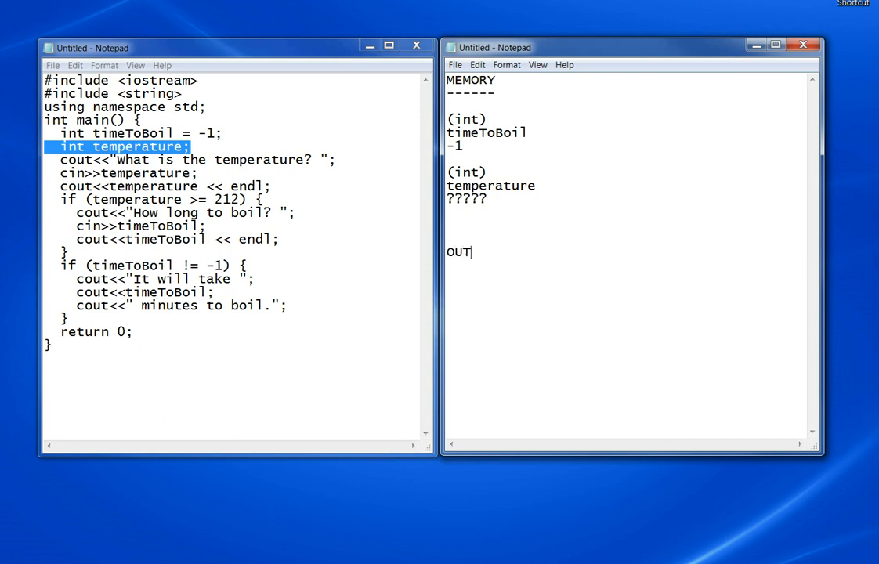
{"action": "type", "text": "PUT"}
{"action": "type", "text": "------"}
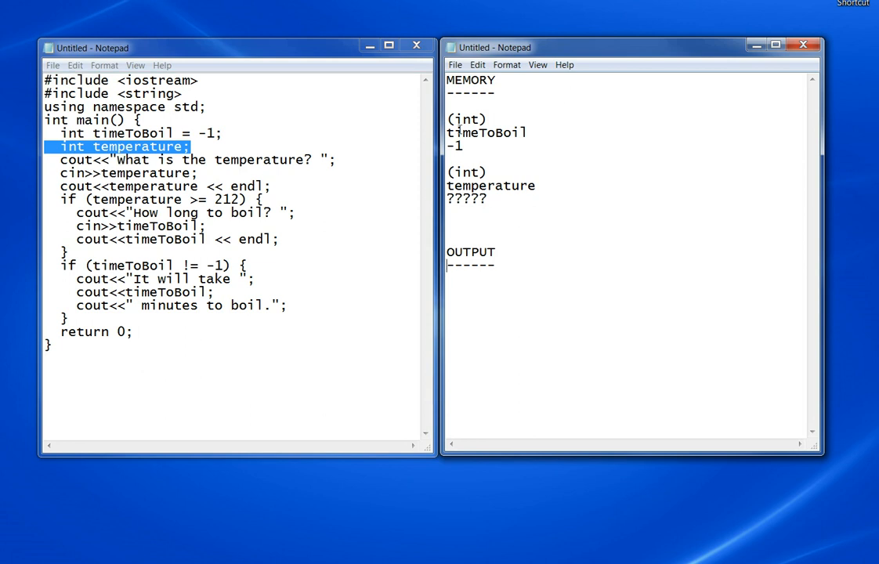
{"action": "left_click", "coordinate": [209, 107]}
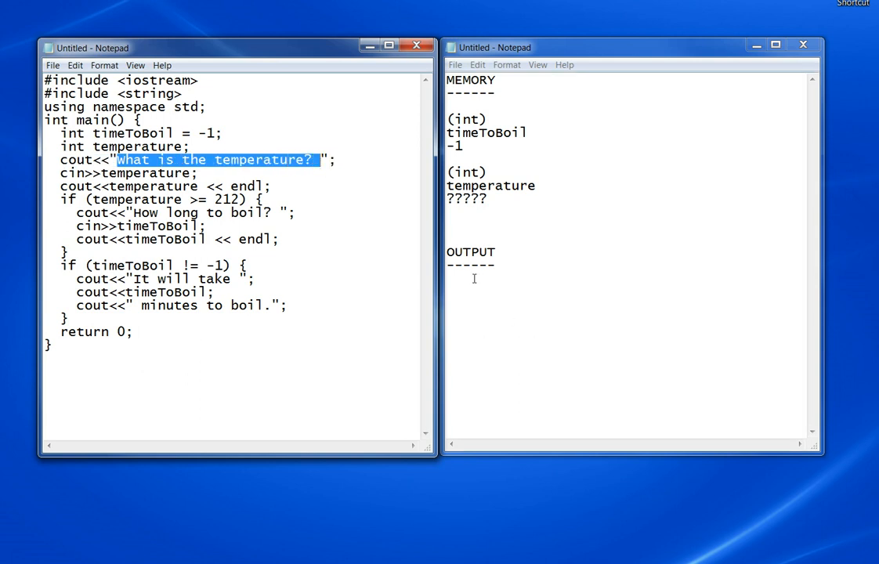
{"action": "type", "text": "What is the temperature?"}
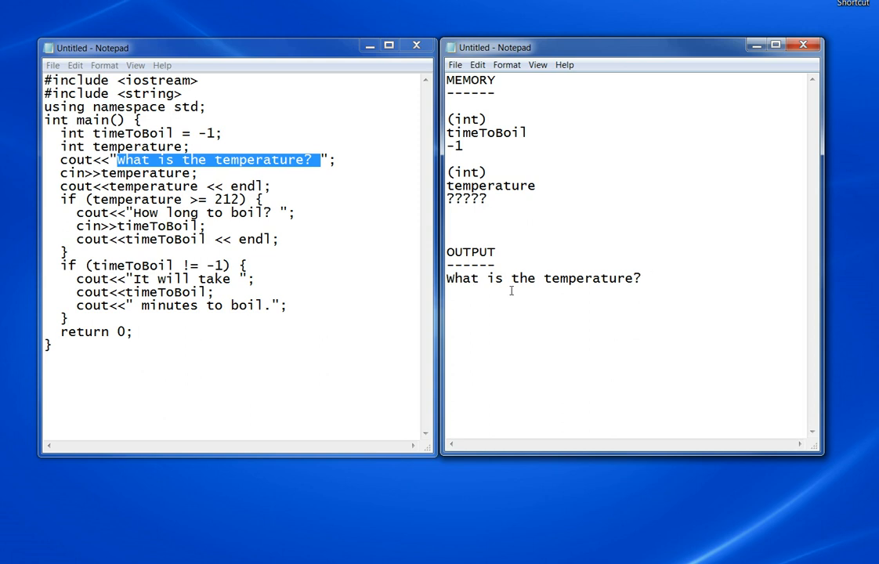
{"action": "mouse_move", "coordinate": [497, 315]}
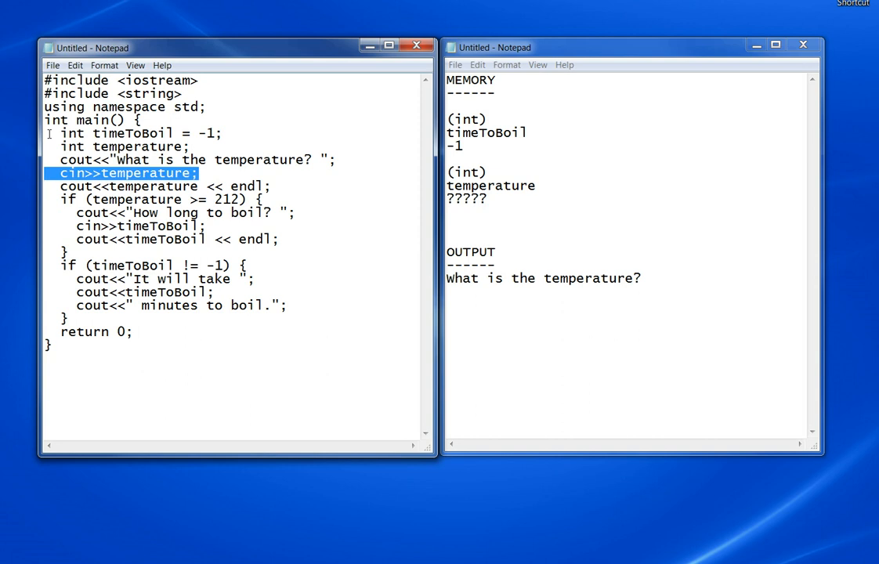
{"action": "mouse_move", "coordinate": [506, 191]}
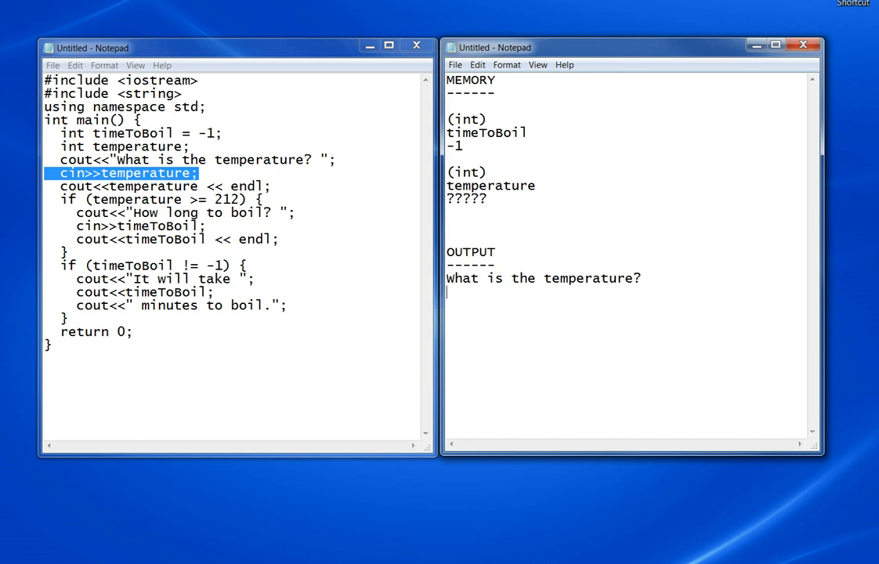
Add an INPUT heading below OUTPUT and list 230 beneath it.
{"action": "type", "text": "INPU"}
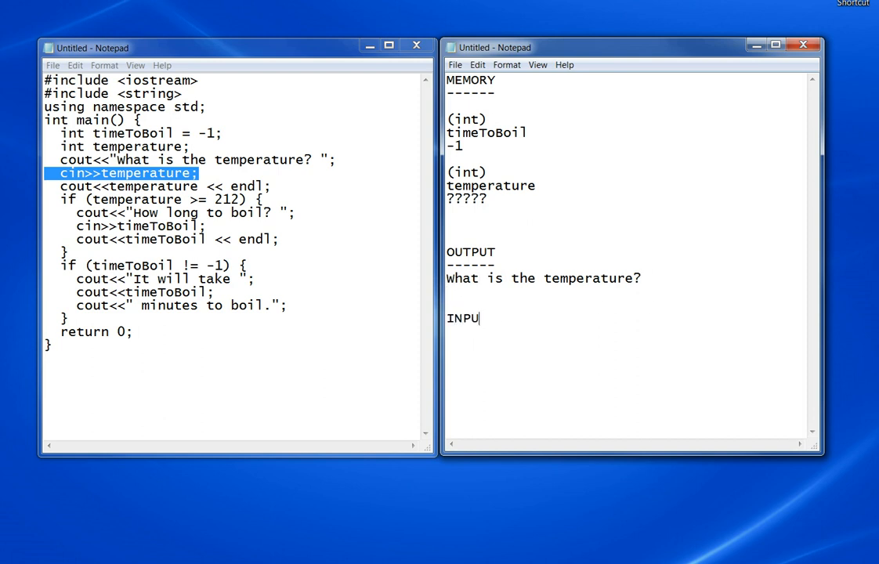
{"action": "type", "text": "T"}
{"action": "type", "text": "-----"}
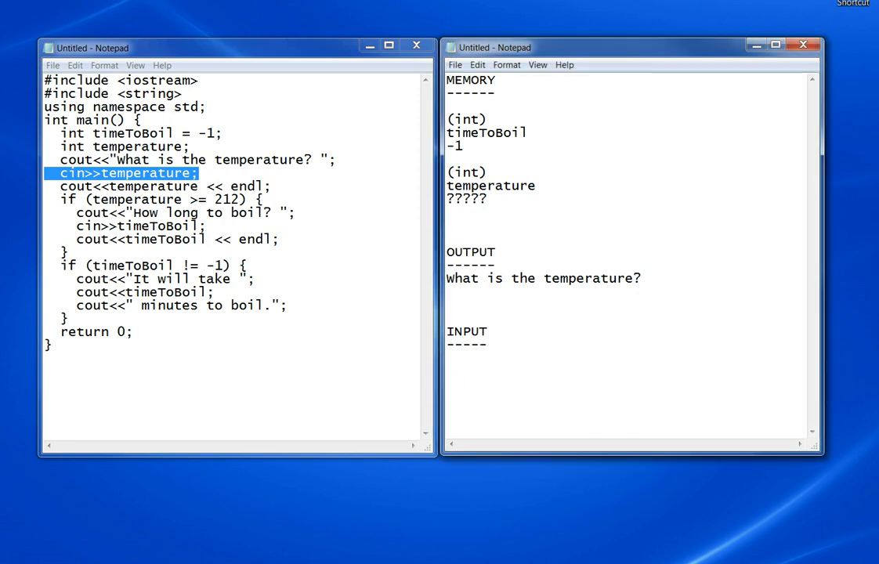
{"action": "type", "text": "230"}
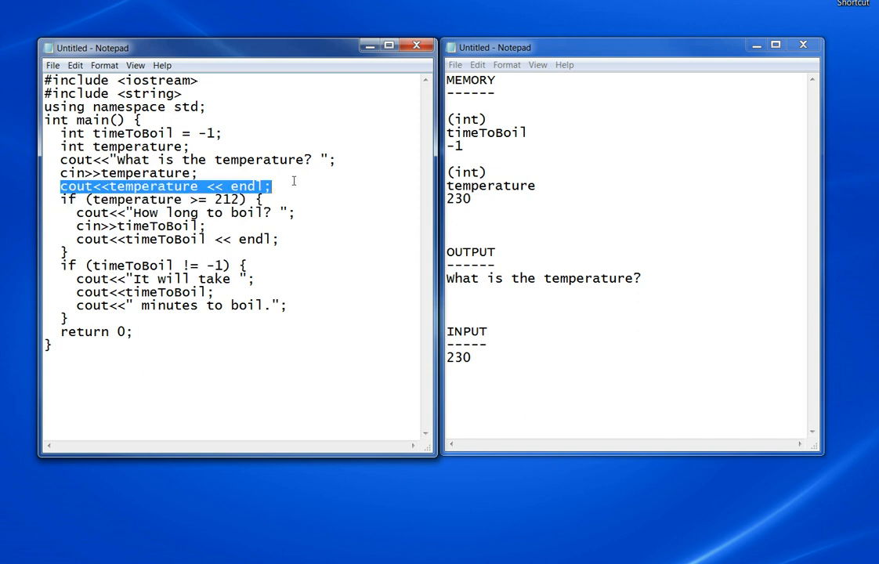
{"action": "mouse_move", "coordinate": [456, 331]}
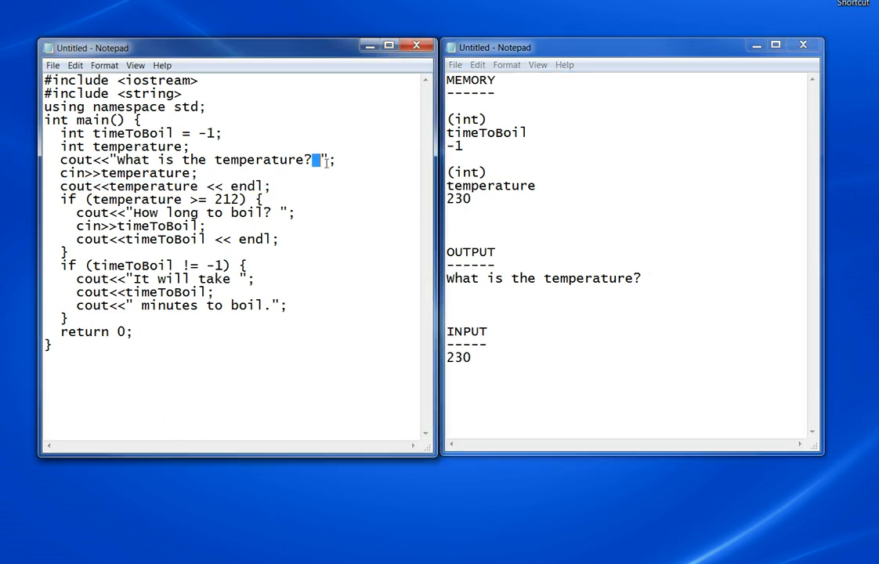
Echo 230 after the temperature prompt and put a <-- marker on the next line.
{"action": "type", "text": "230"}
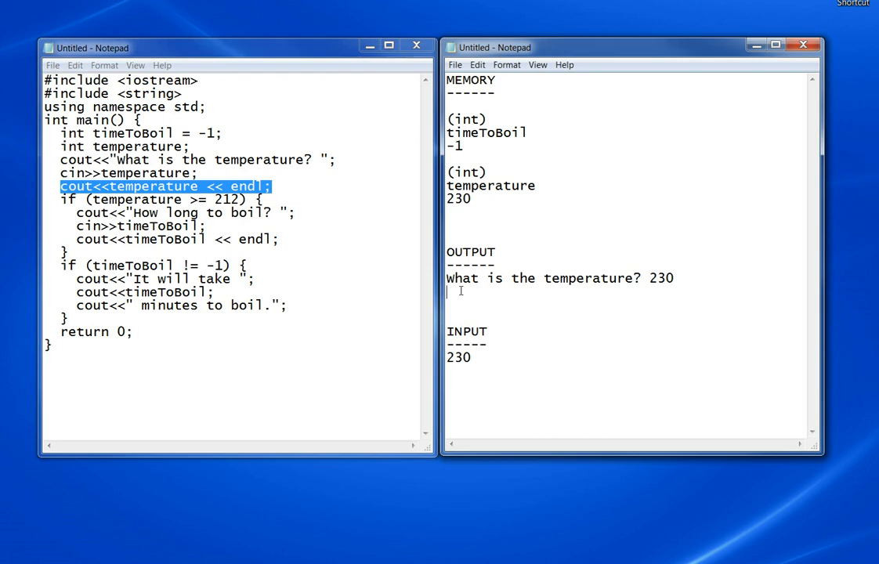
{"action": "type", "text": ">"}
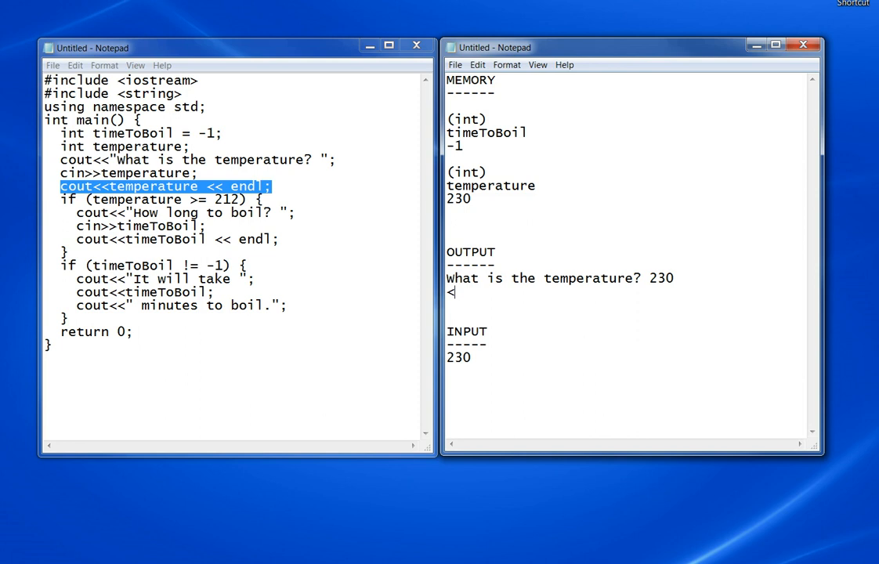
{"action": "type", "text": "--"}
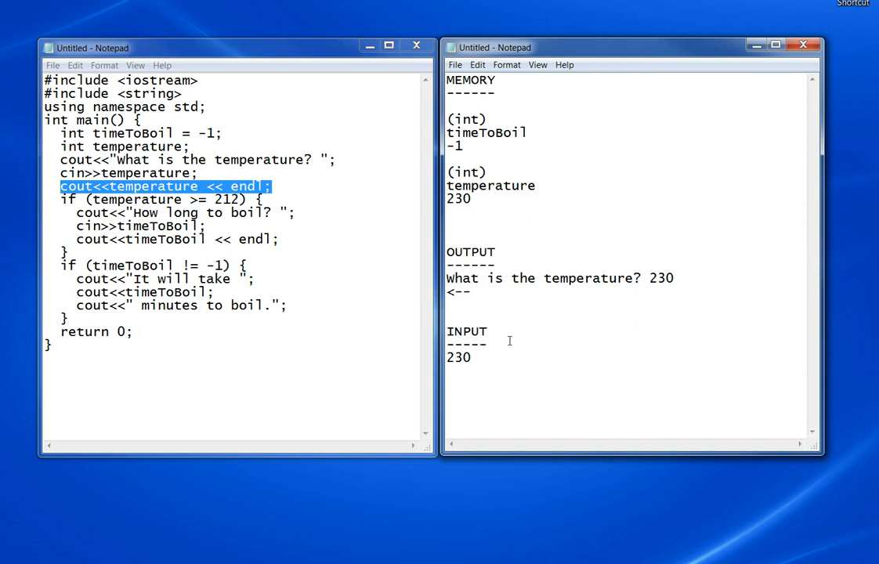
{"action": "left_click", "coordinate": [468, 291]}
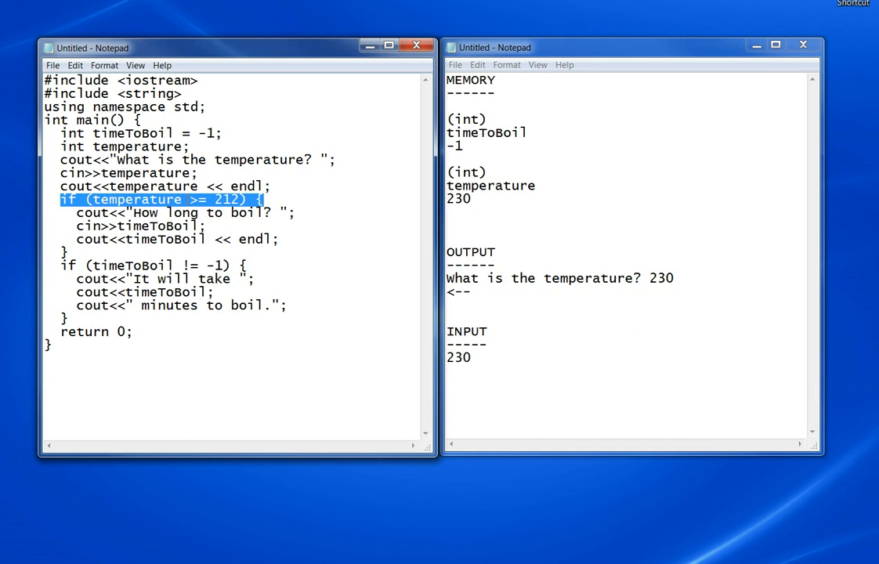
Compare stored 230 in the if check and add 'How long to boil?' with <-- to OUTPUT.
{"action": "double_click", "coordinate": [490, 186]}
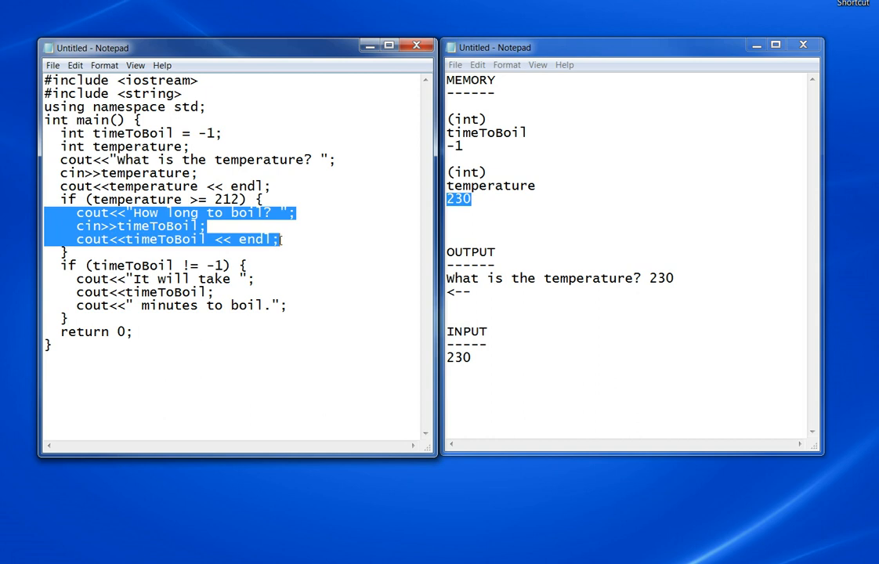
{"action": "left_click", "coordinate": [179, 225]}
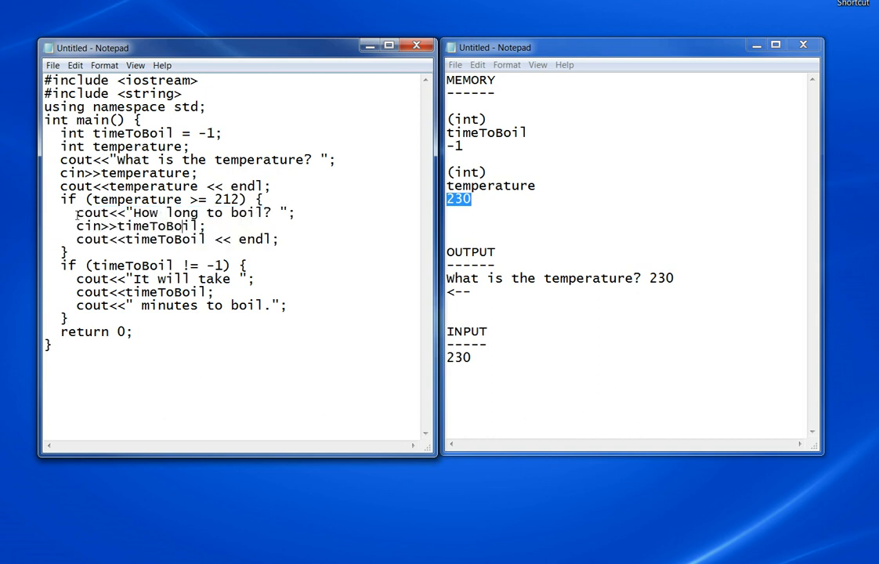
{"action": "left_click_drag", "start_coordinate": [76, 212], "coordinate": [295, 212]}
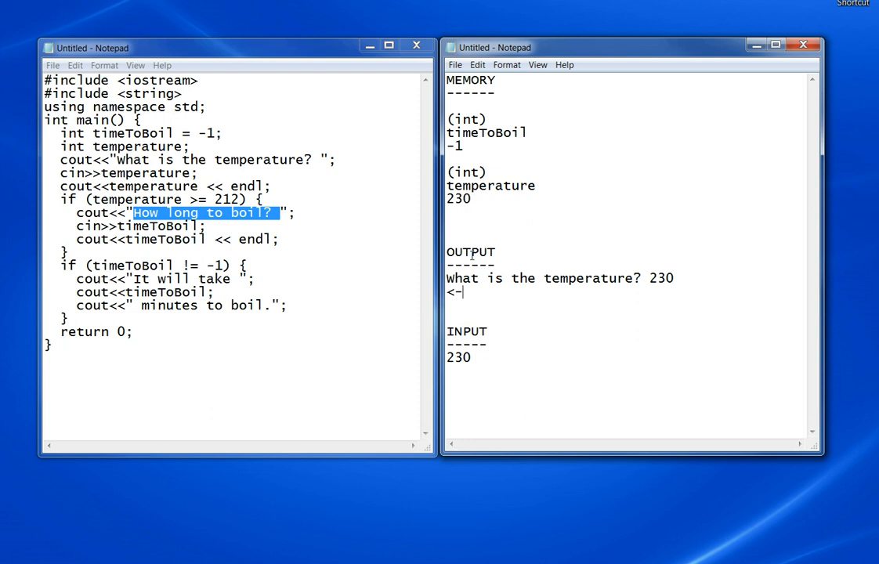
{"action": "type", "text": "How long to boil?"}
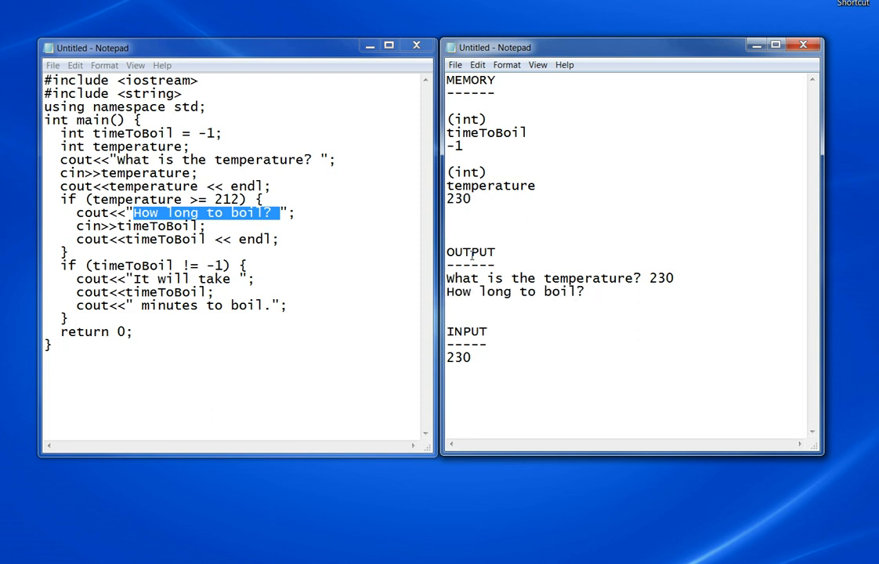
{"action": "type", "text": "<--"}
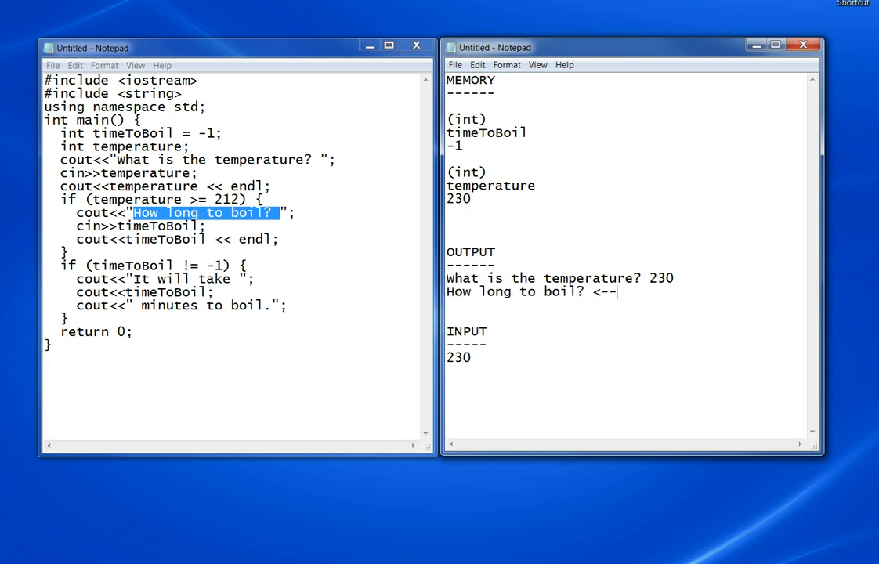
{"action": "mouse_move", "coordinate": [330, 248]}
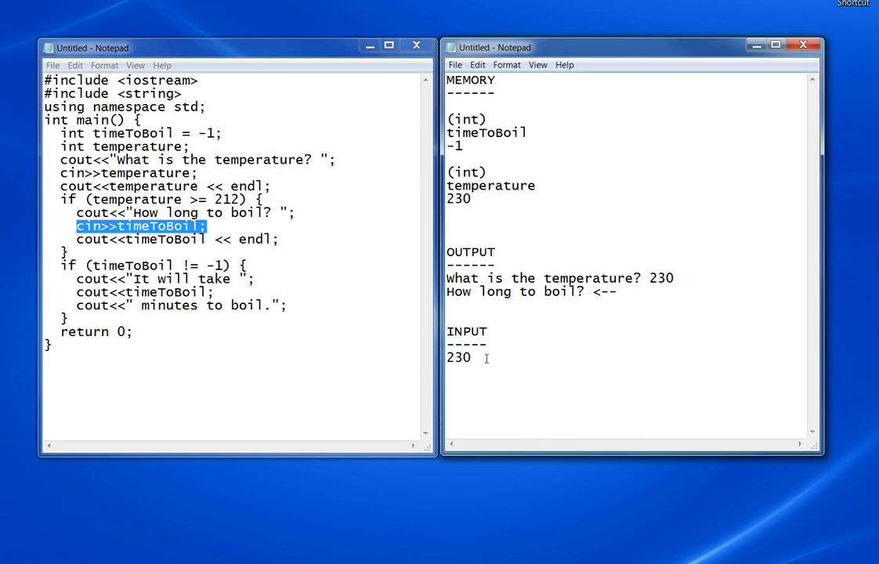
List 5 under INPUT and select timeToBoil's old value -1 to replace it with 5.
{"action": "type", "text": "5"}
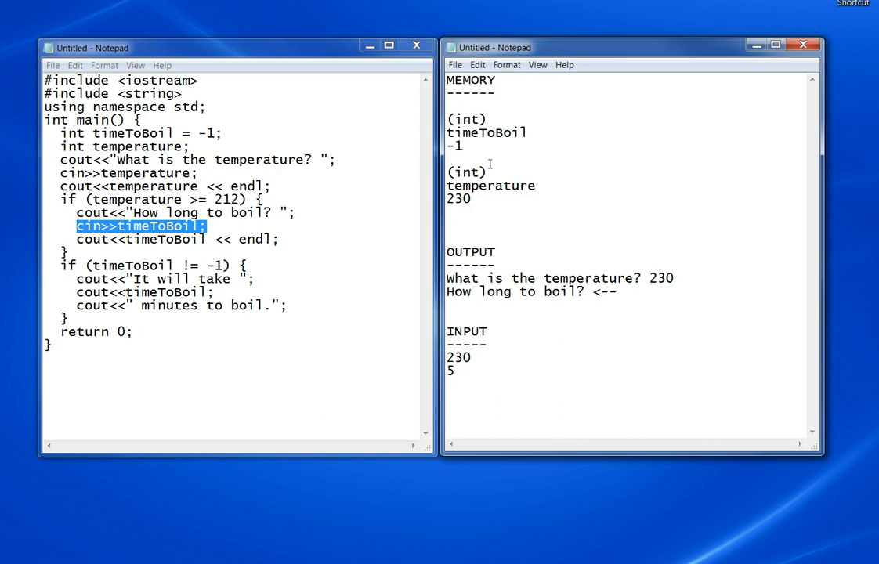
{"action": "double_click", "coordinate": [455, 145]}
{"action": "type", "text": "5"}
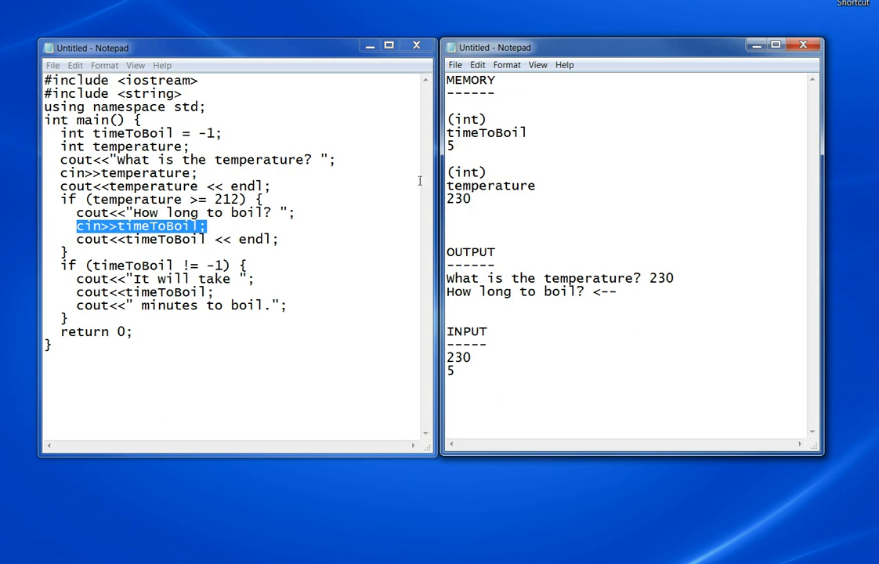
{"action": "mouse_move", "coordinate": [592, 291]}
{"action": "type", "text": "5"}
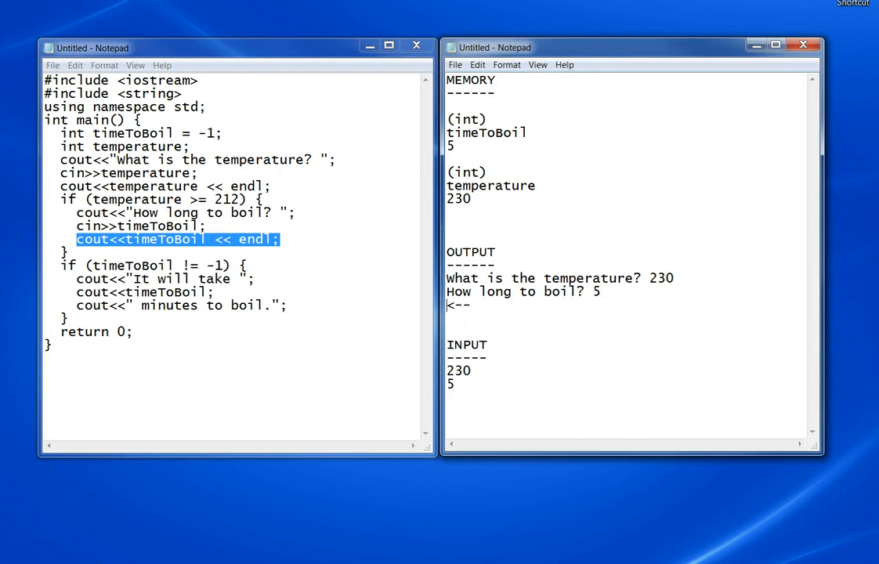
{"action": "mouse_move", "coordinate": [606, 339]}
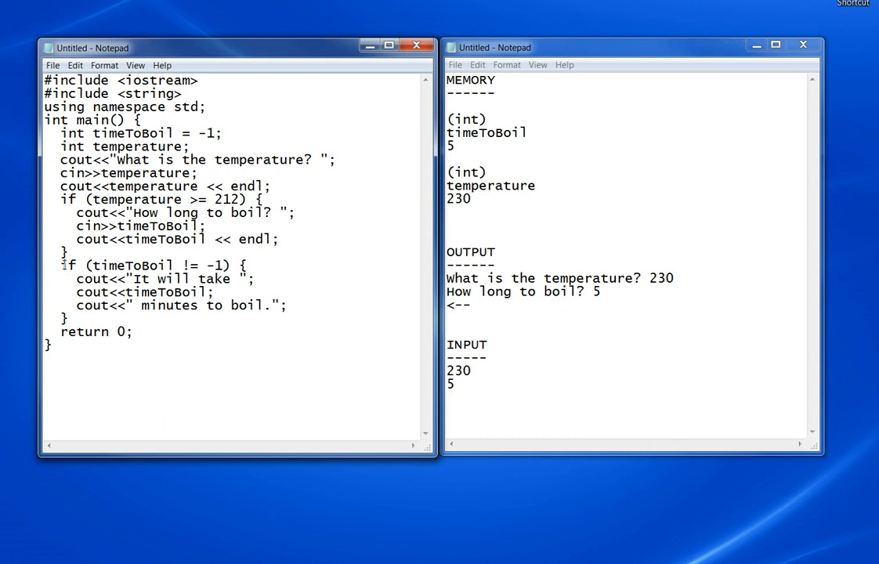
{"action": "left_click_drag", "start_coordinate": [61, 265], "coordinate": [234, 265]}
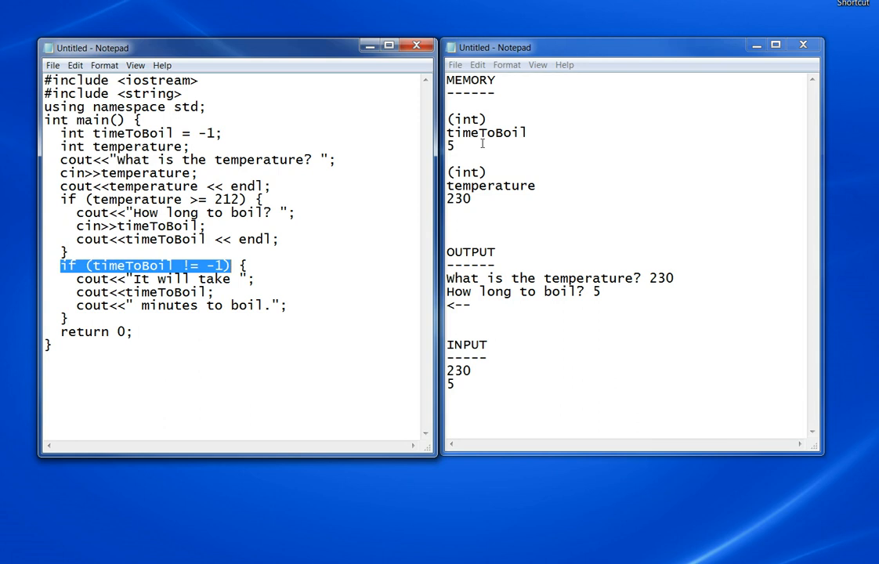
{"action": "double_click", "coordinate": [449, 146]}
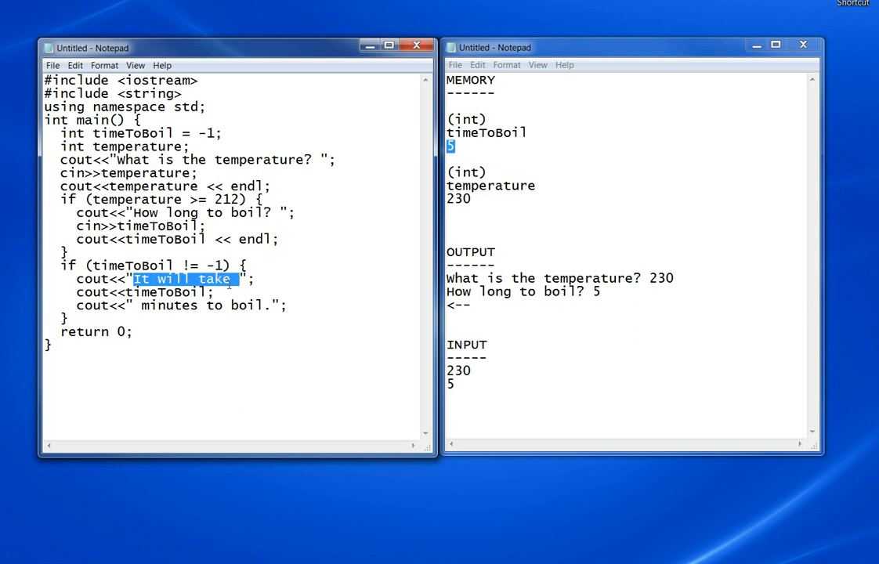
Copy the 'It will take' text into OUTPUT and add 5 after it.
{"action": "right_click", "coordinate": [188, 278]}
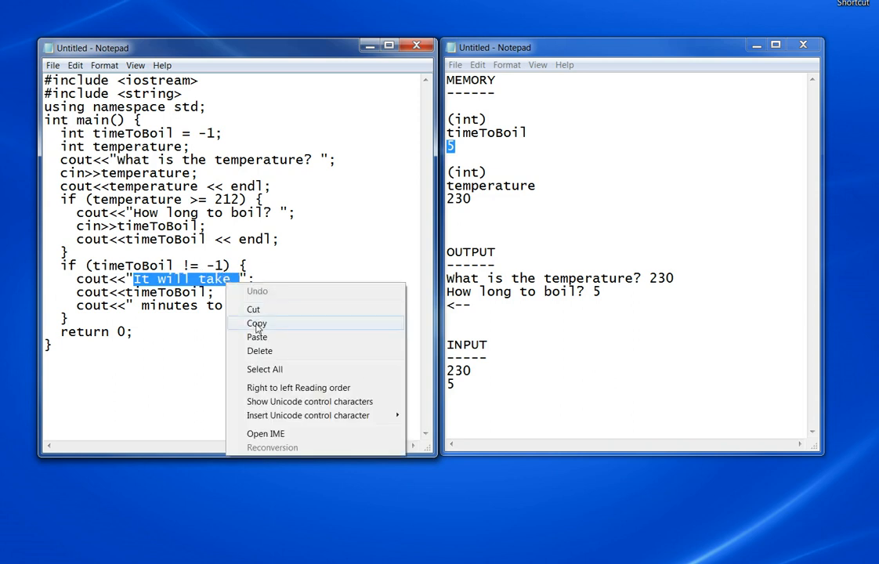
{"action": "left_click", "coordinate": [257, 323]}
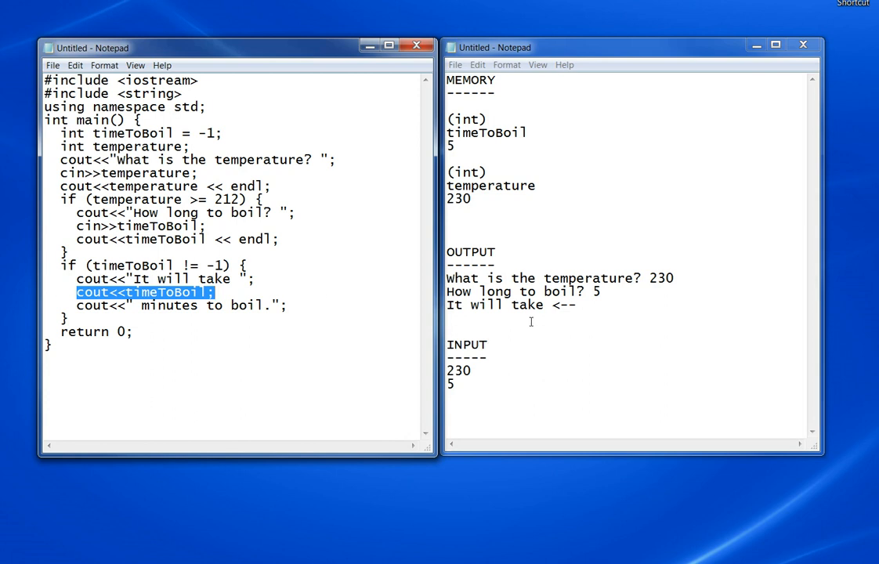
{"action": "type", "text": "5"}
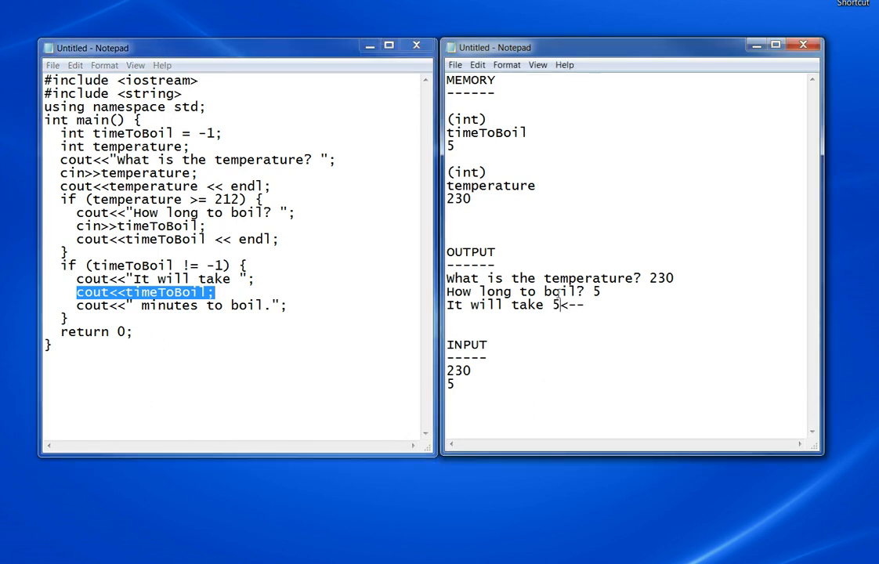
{"action": "mouse_move", "coordinate": [143, 305]}
{"action": "type", "text": " minutes to boil."}
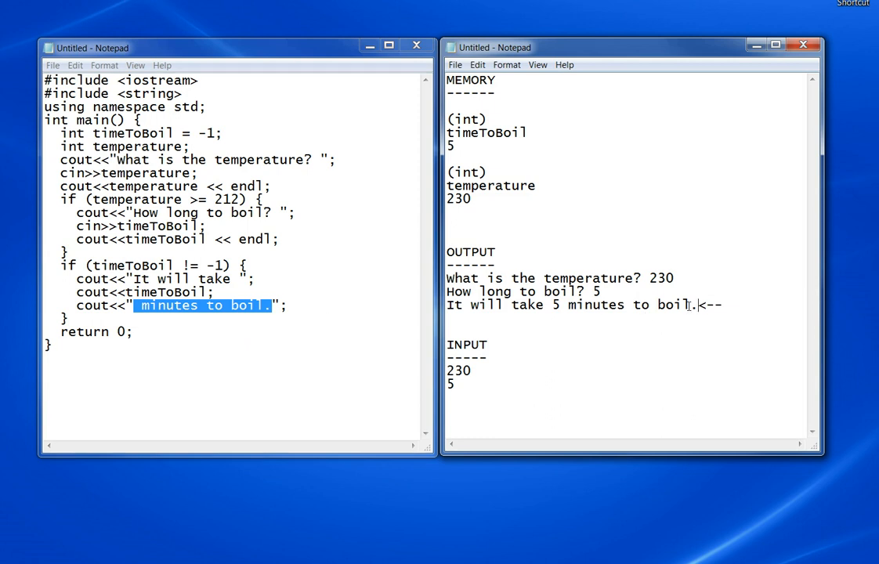
{"action": "mouse_move", "coordinate": [196, 321]}
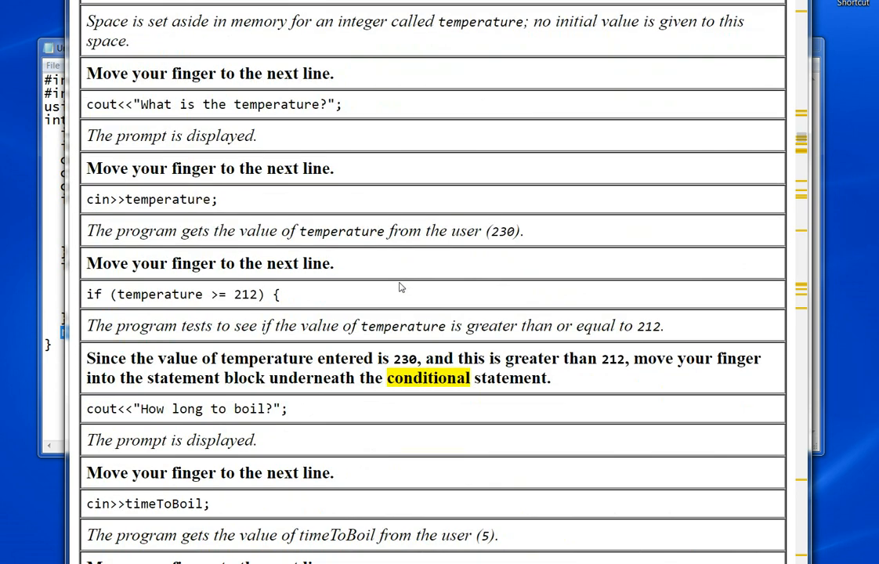
Scroll the explanation web page down to its final output summary.
{"action": "scroll", "scroll_direction": "down", "scroll_amount": 3}
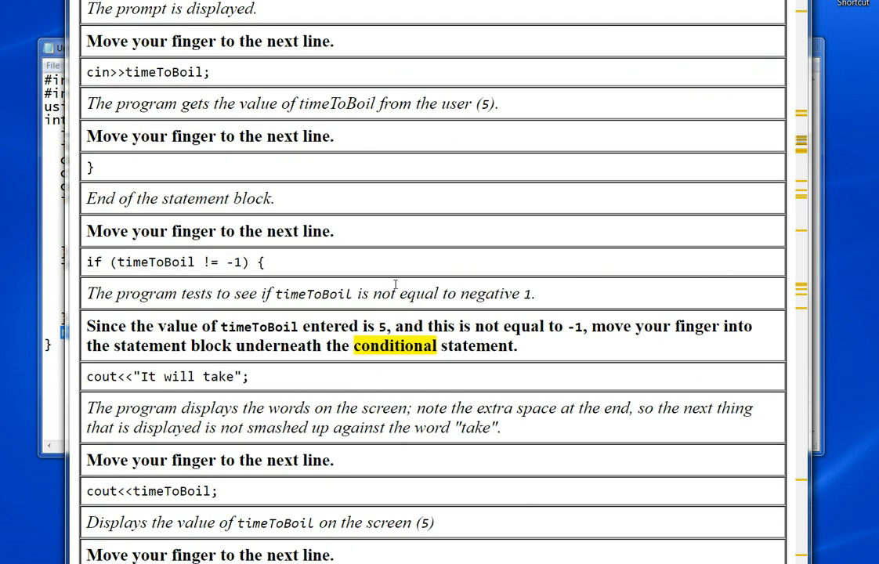
{"action": "mouse_move", "coordinate": [692, 15]}
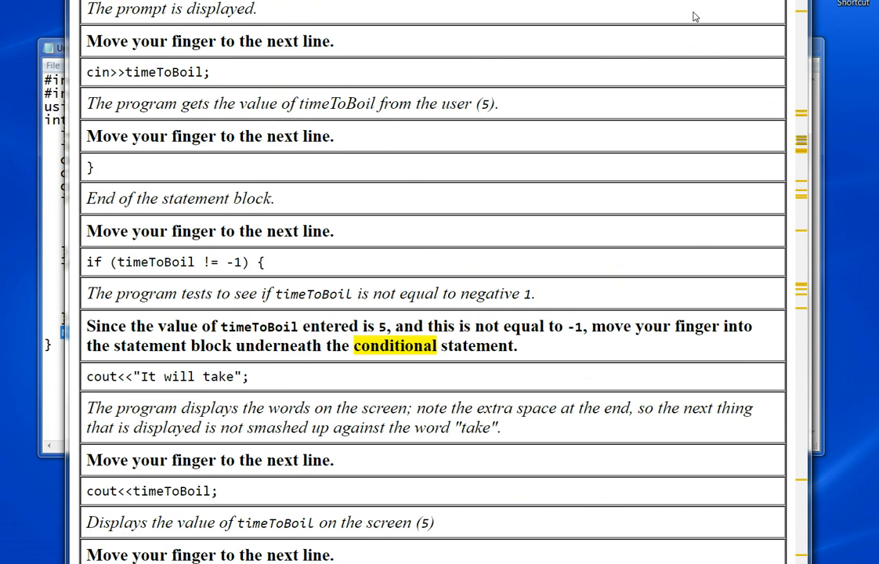
{"action": "scroll", "scroll_direction": "down", "scroll_amount": 3}
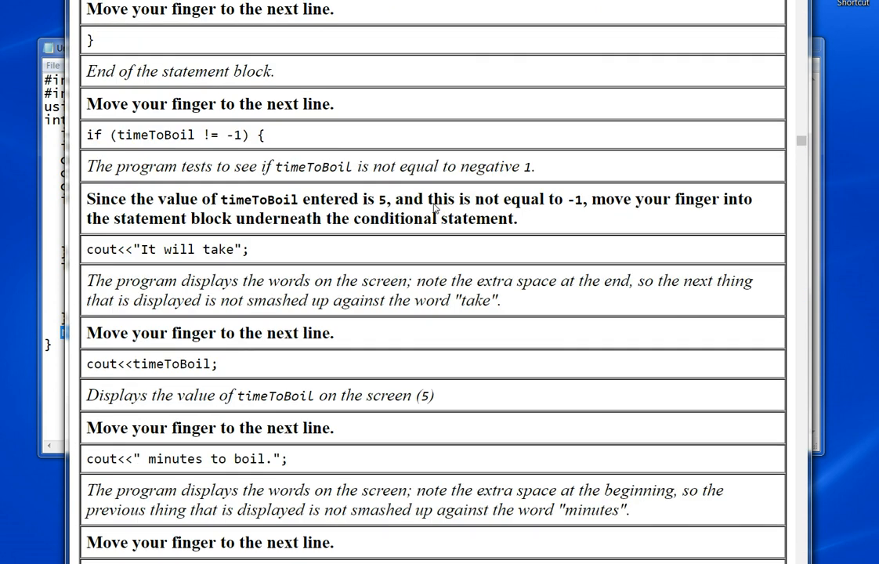
{"action": "scroll", "scroll_direction": "down", "scroll_amount": 3}
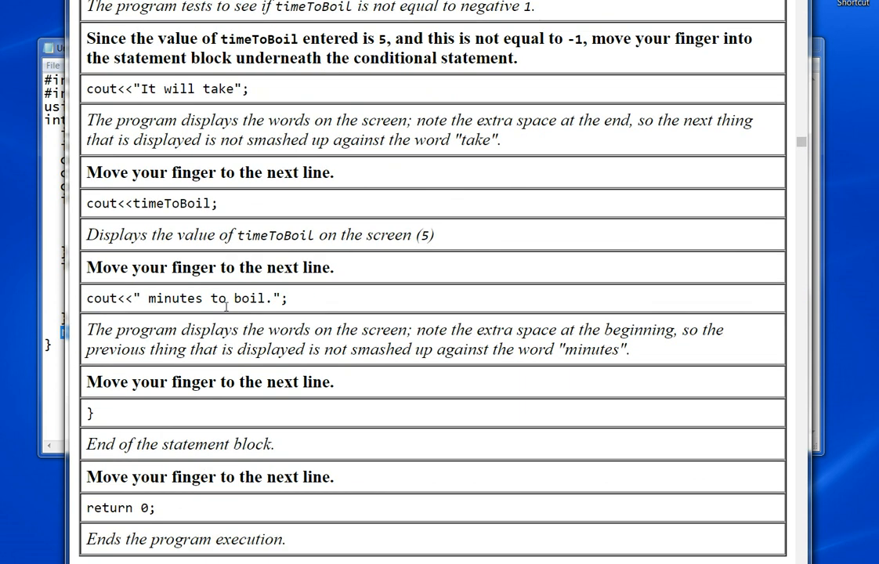
{"action": "mouse_move", "coordinate": [235, 267]}
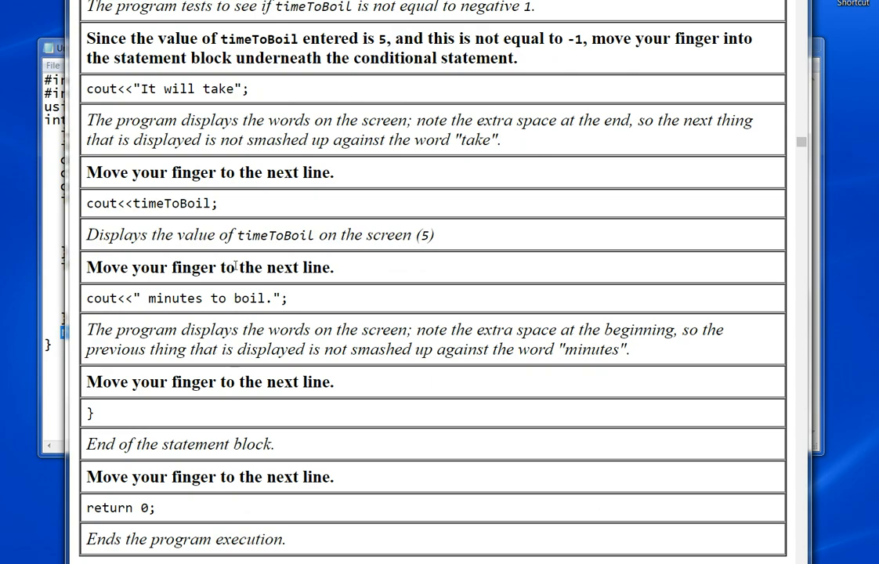
{"action": "scroll", "scroll_direction": "down", "scroll_amount": 3}
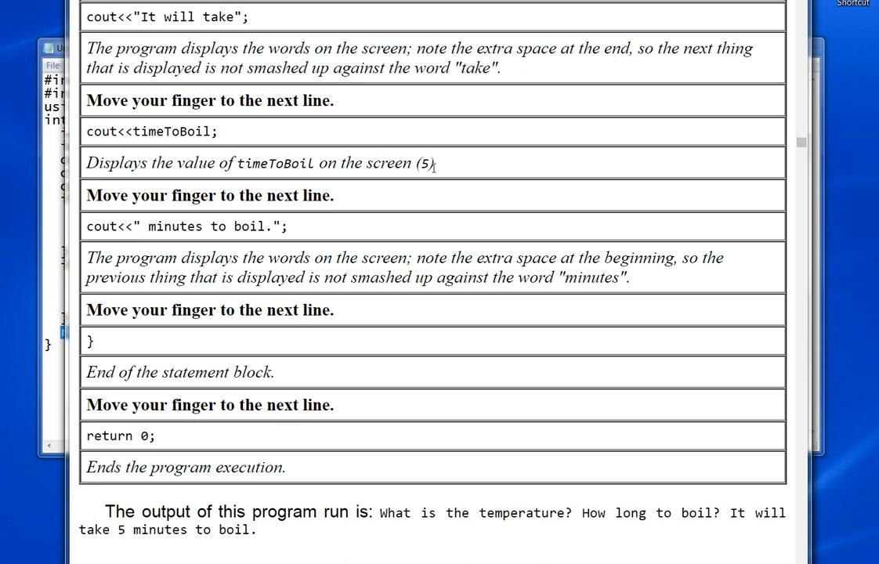
{"action": "scroll", "scroll_direction": "down", "scroll_amount": 3}
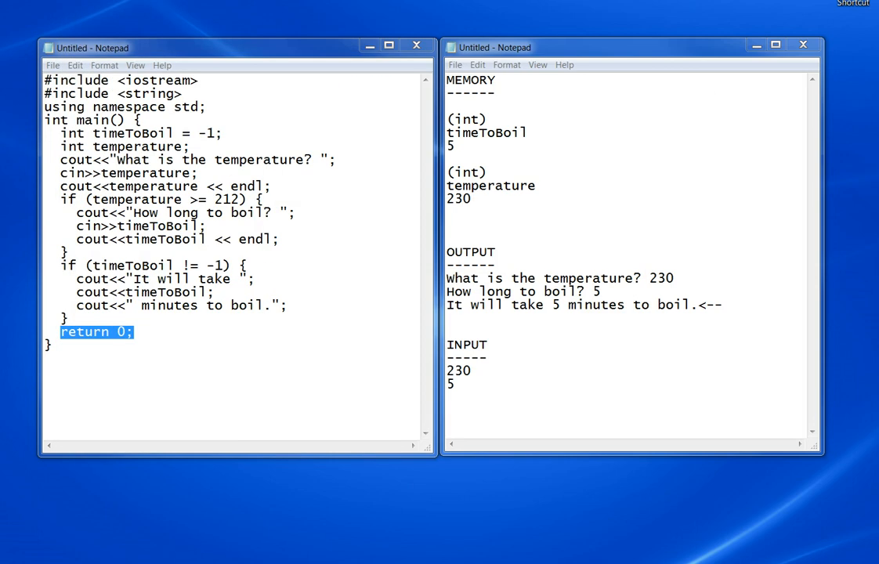
Replace the old trace values, setting temperature back to ???
{"action": "left_click_drag", "start_coordinate": [447, 370], "coordinate": [453, 384]}
{"action": "type", "text": "2"}
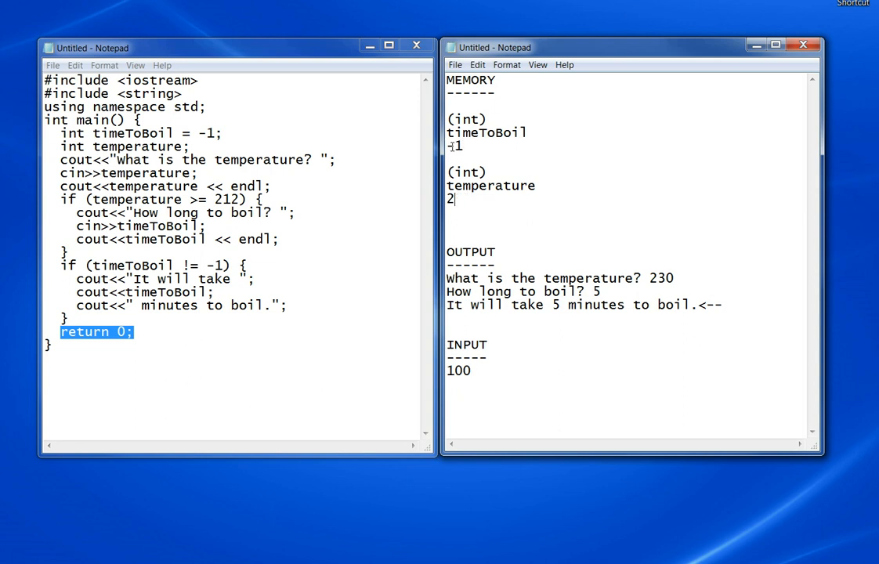
{"action": "type", "text": "???"}
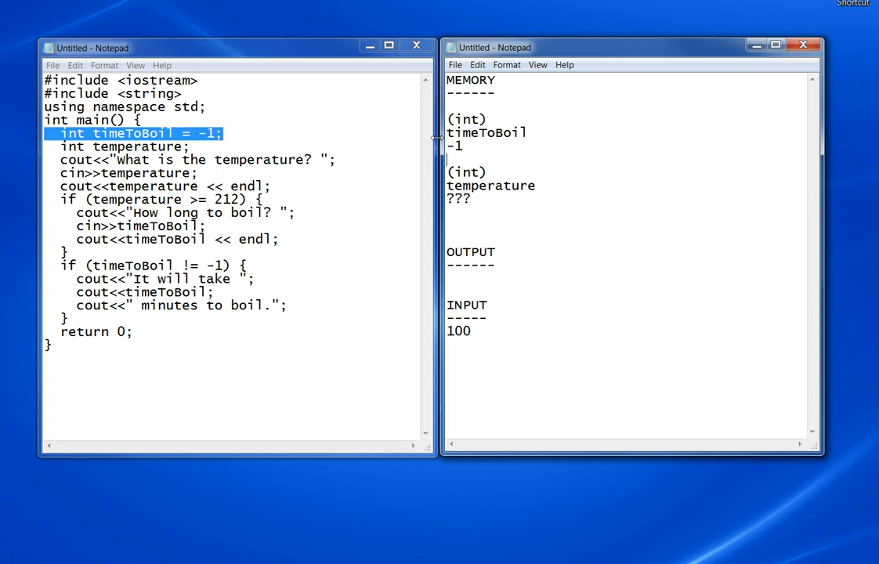
{"action": "mouse_move", "coordinate": [423, 200]}
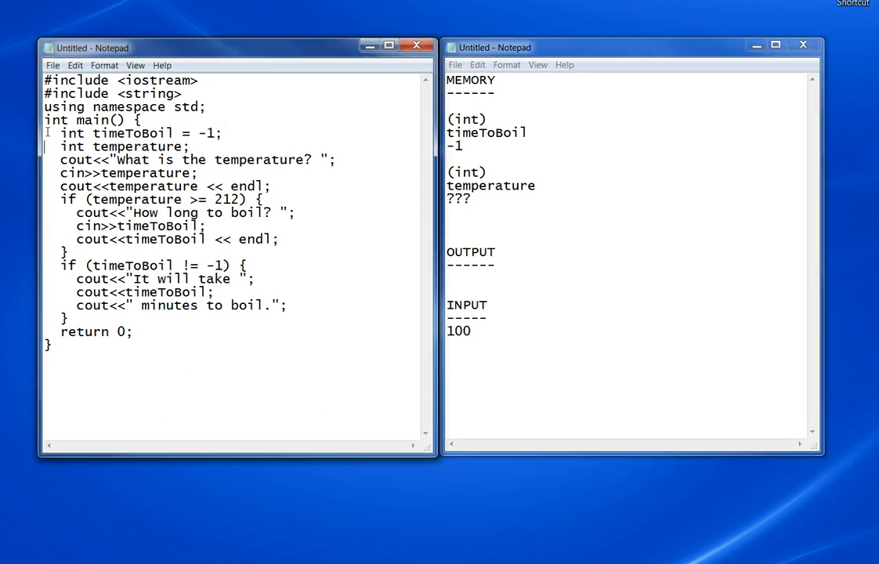
Mark the declaration and prompt lines, adding "What is the temperature?" and "<--" under OUTPUT.
{"action": "left_click_drag", "start_coordinate": [61, 146], "coordinate": [192, 146]}
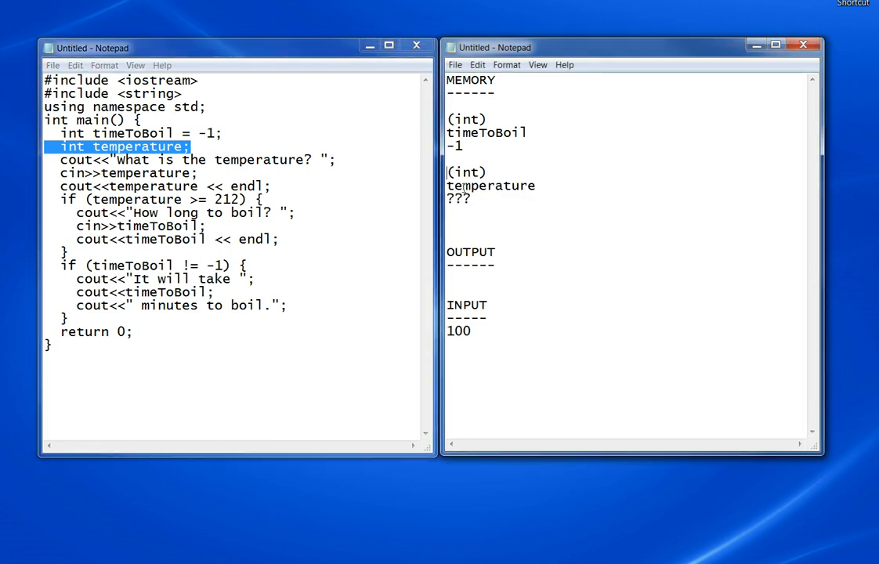
{"action": "left_click_drag", "start_coordinate": [446, 171], "coordinate": [470, 205]}
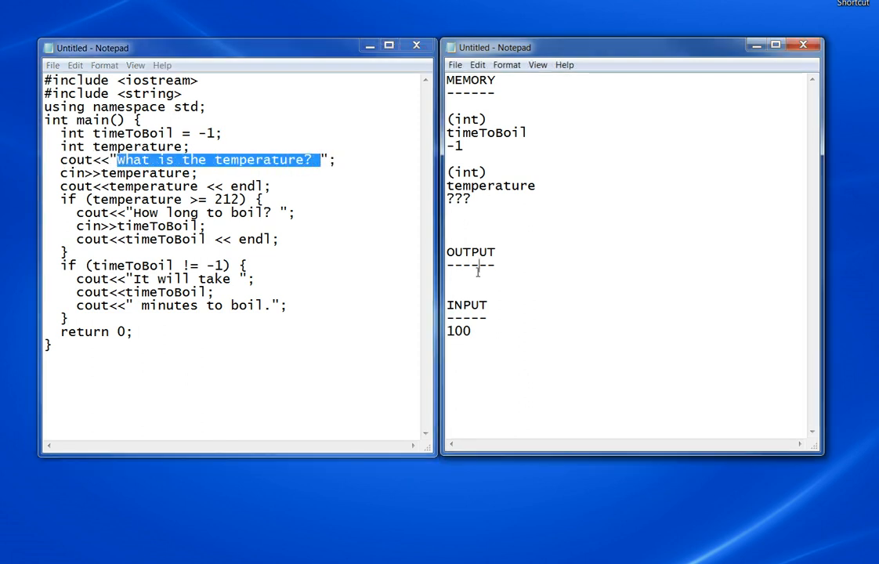
{"action": "type", "text": "What is the temperature?"}
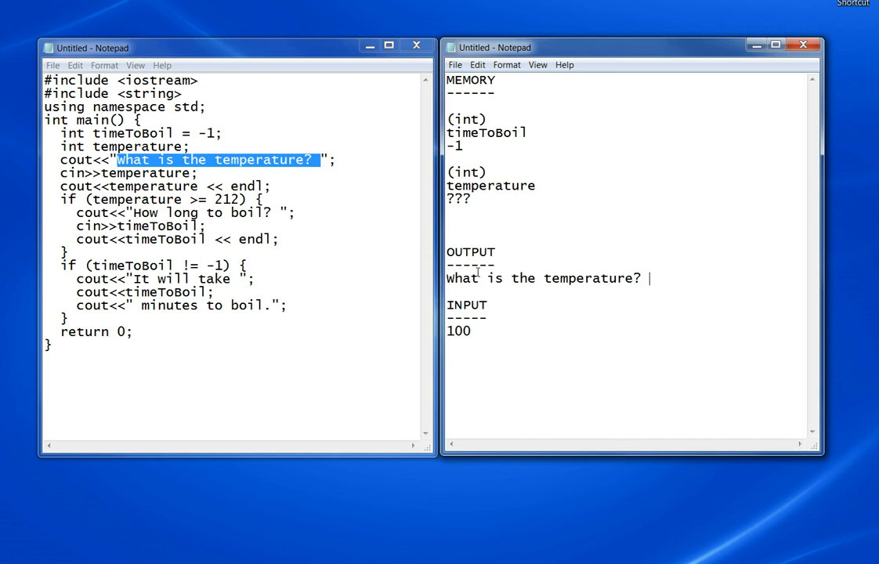
{"action": "type", "text": "<--"}
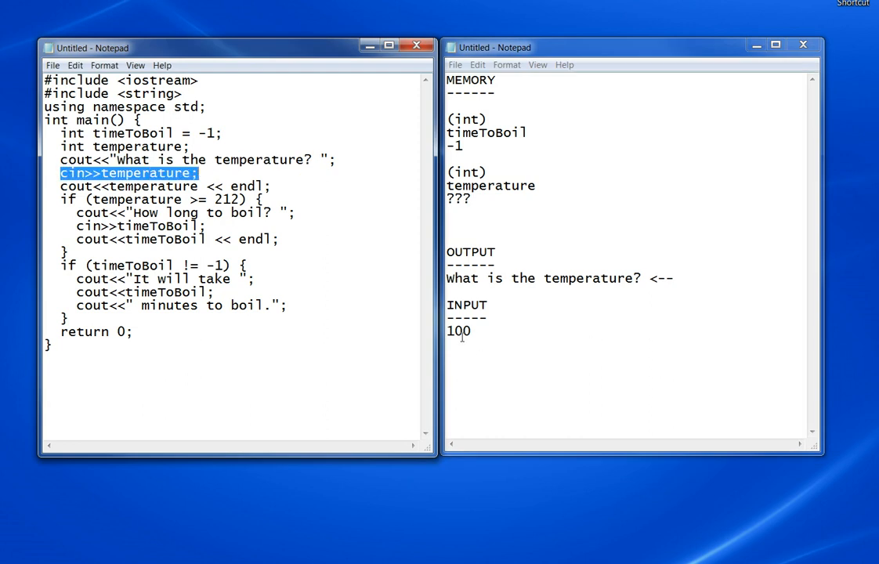
Replace the ??? temperature value in MEMORY with 100.
{"action": "double_click", "coordinate": [457, 331]}
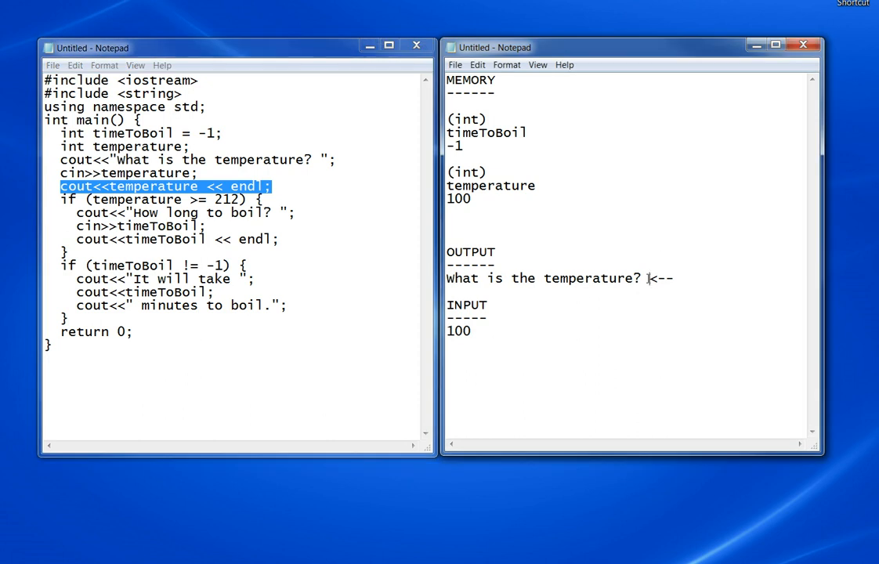
{"action": "type", "text": "100"}
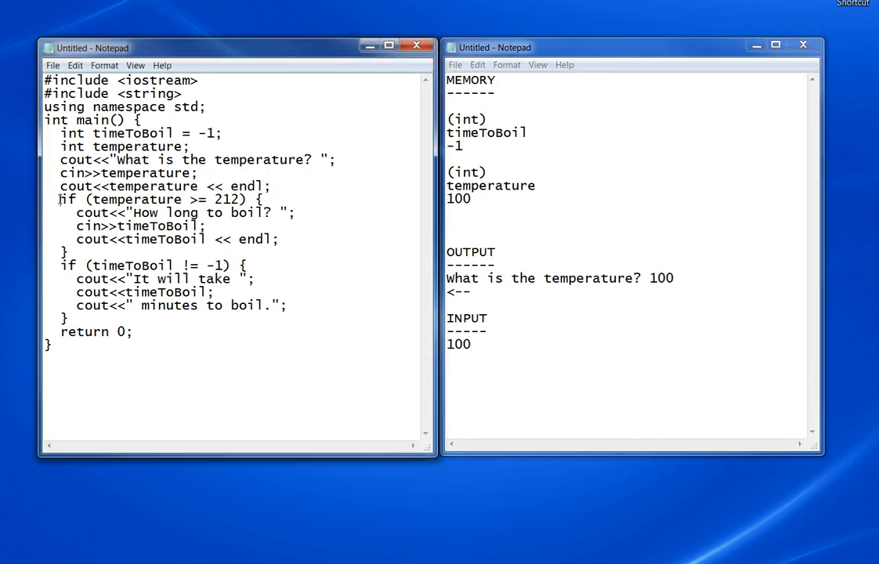
Mark the skipped temperature >= 212 check and the final output line "What is the temperature? 100".
{"action": "left_click_drag", "start_coordinate": [60, 199], "coordinate": [246, 199]}
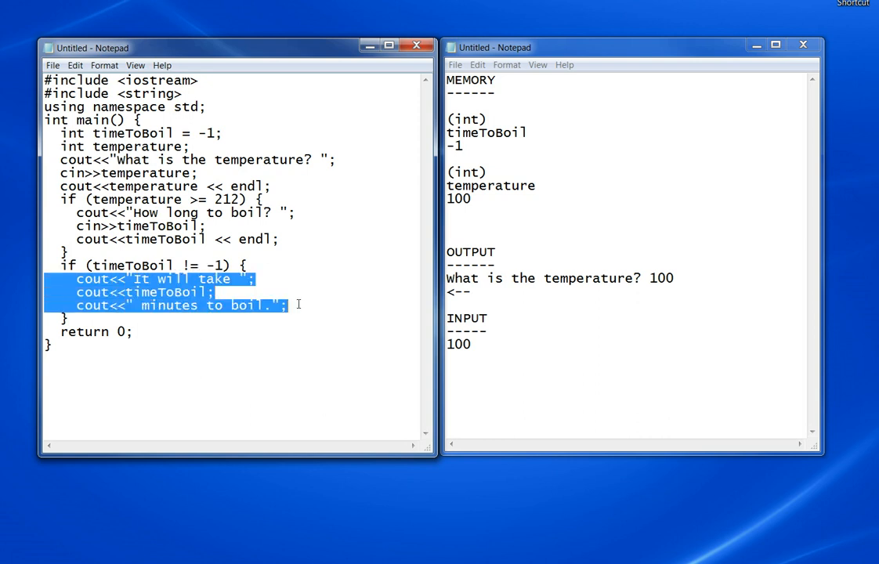
{"action": "left_click", "coordinate": [74, 317]}
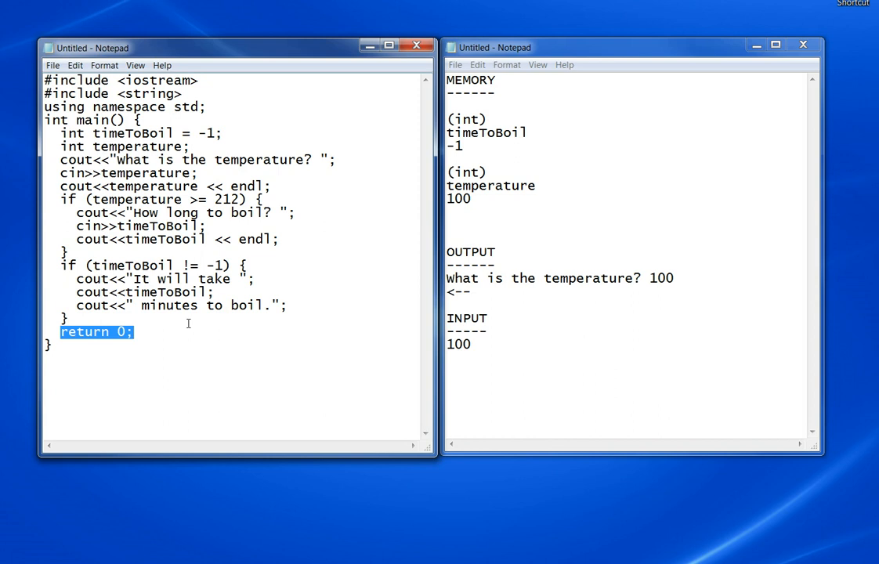
{"action": "mouse_move", "coordinate": [525, 294]}
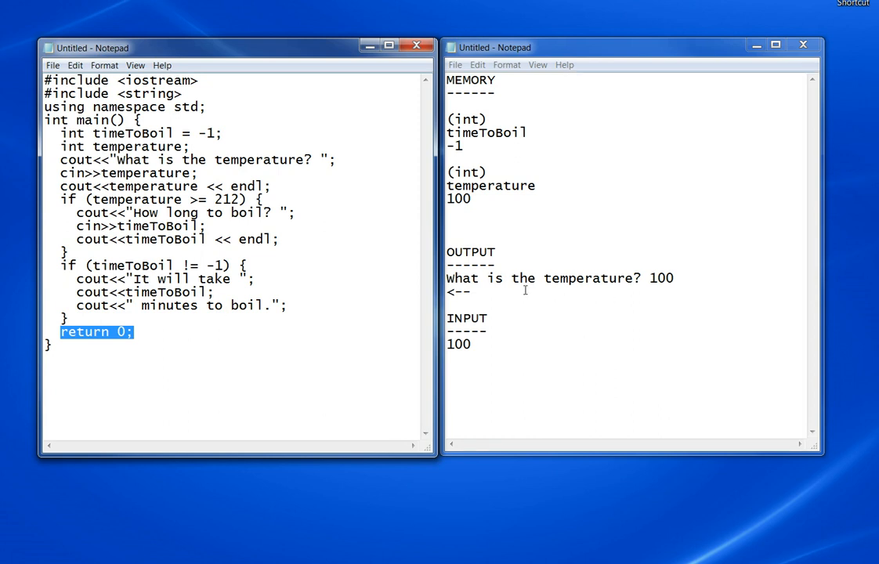
{"action": "mouse_move", "coordinate": [631, 279]}
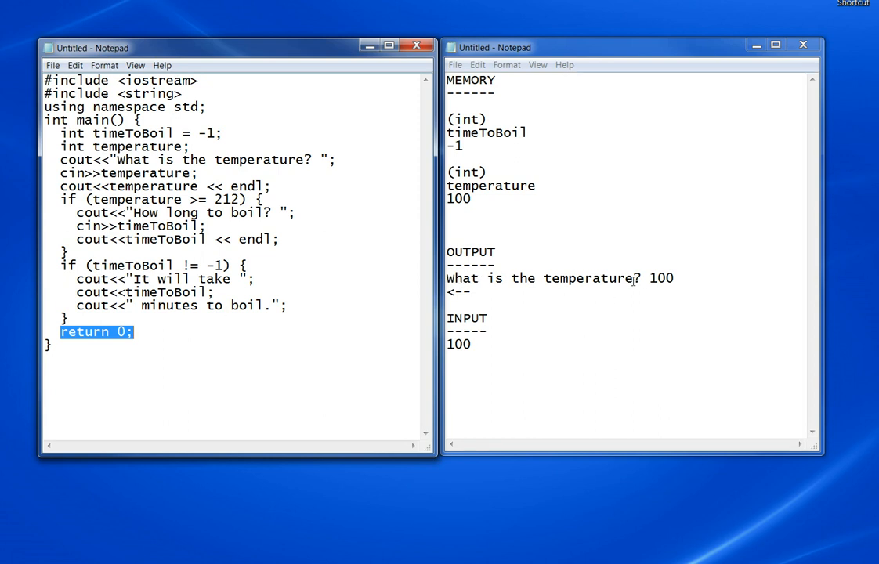
{"action": "left_click_drag", "start_coordinate": [466, 279], "coordinate": [674, 278]}
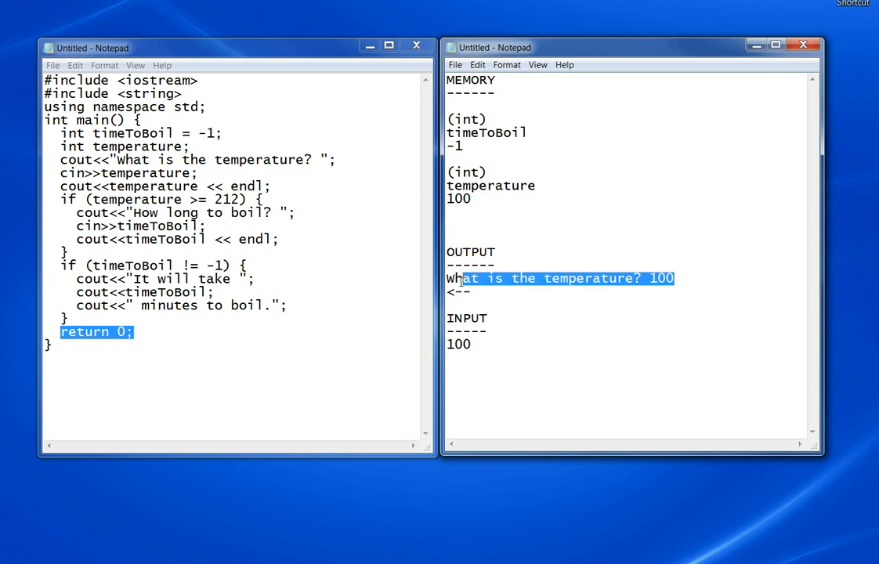